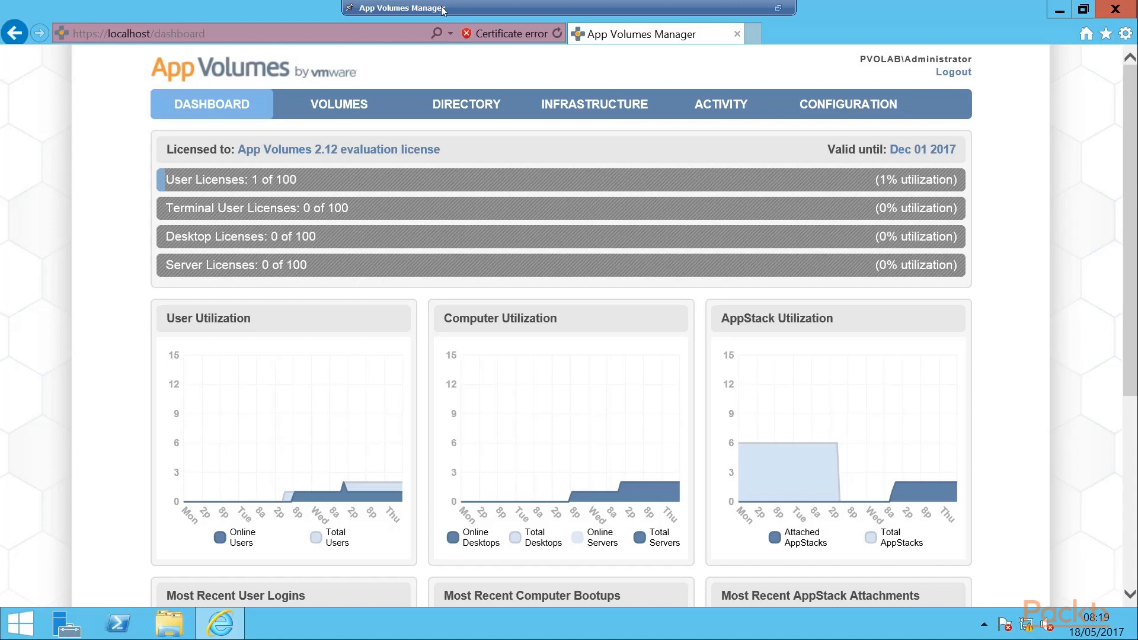
{"action": "mouse_move", "coordinate": [352, 95]}
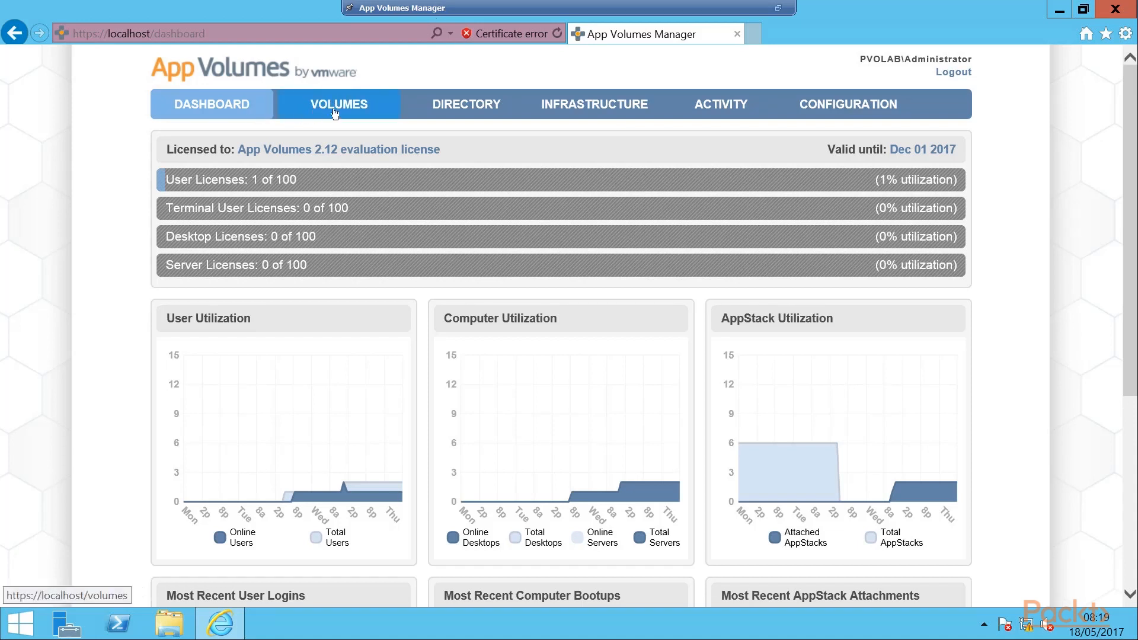
- Open Volumes, then the Writables sub-tab to show the empty writable volumes list
{"action": "left_click", "coordinate": [338, 105]}
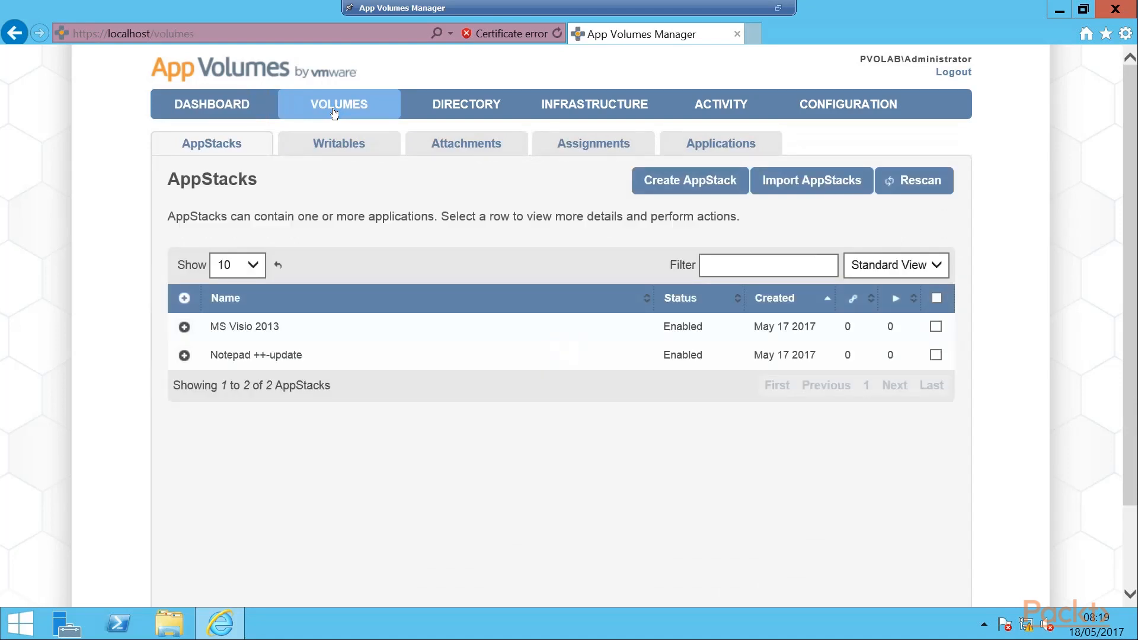
{"action": "mouse_move", "coordinate": [345, 158]}
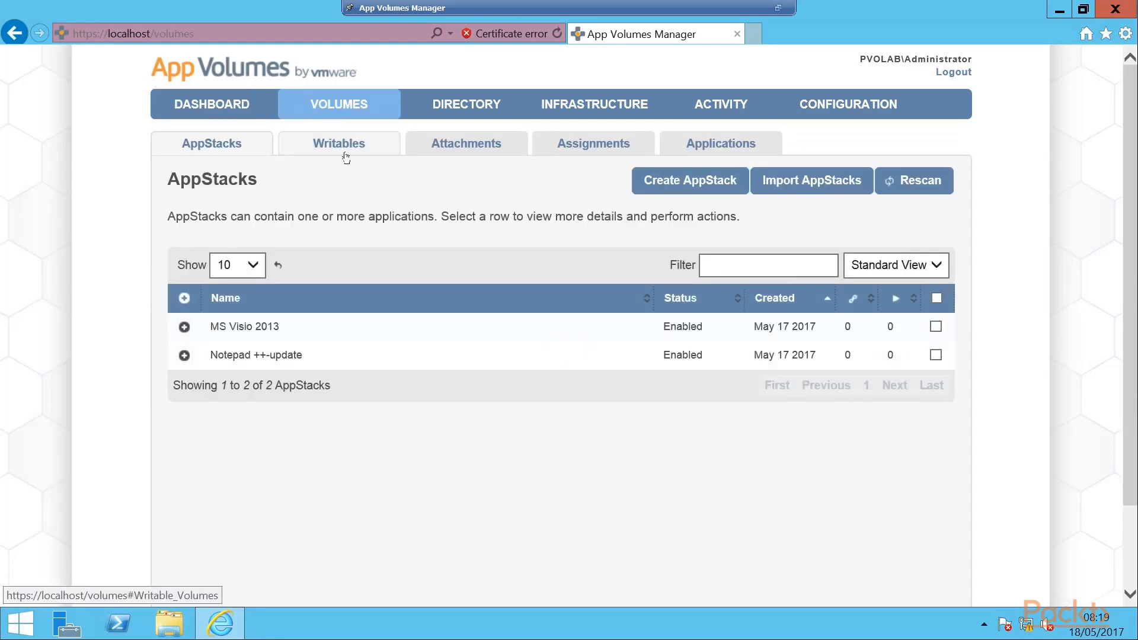
{"action": "left_click", "coordinate": [338, 144]}
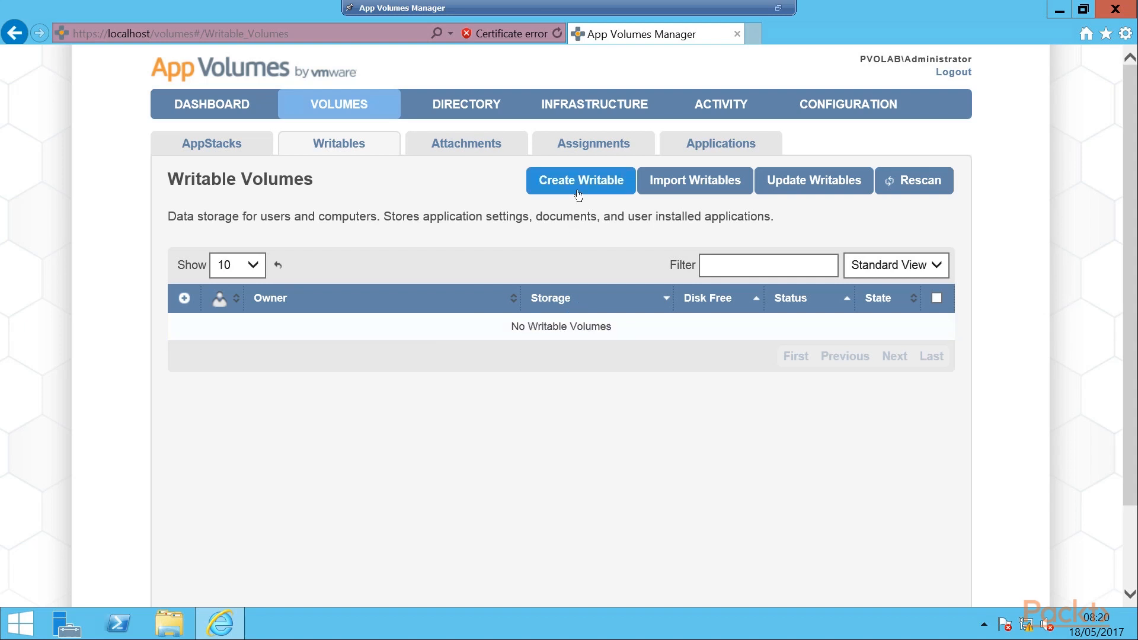
- Start a new writable volume and search the PVOLAB domain for 'bob'
{"action": "left_click", "coordinate": [580, 180]}
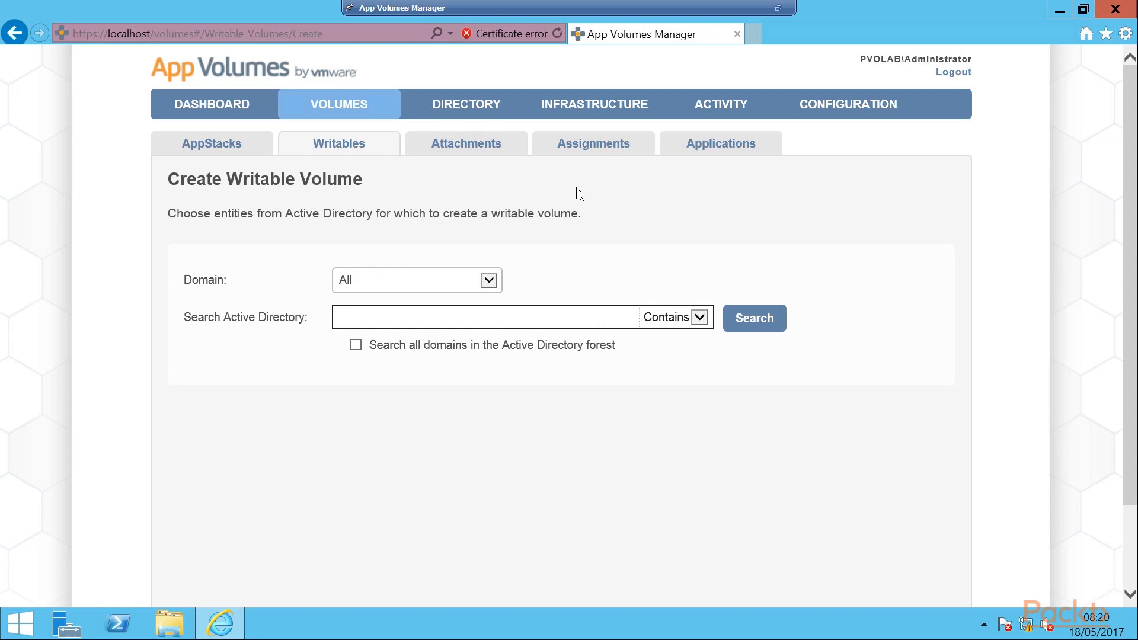
{"action": "mouse_move", "coordinate": [569, 189]}
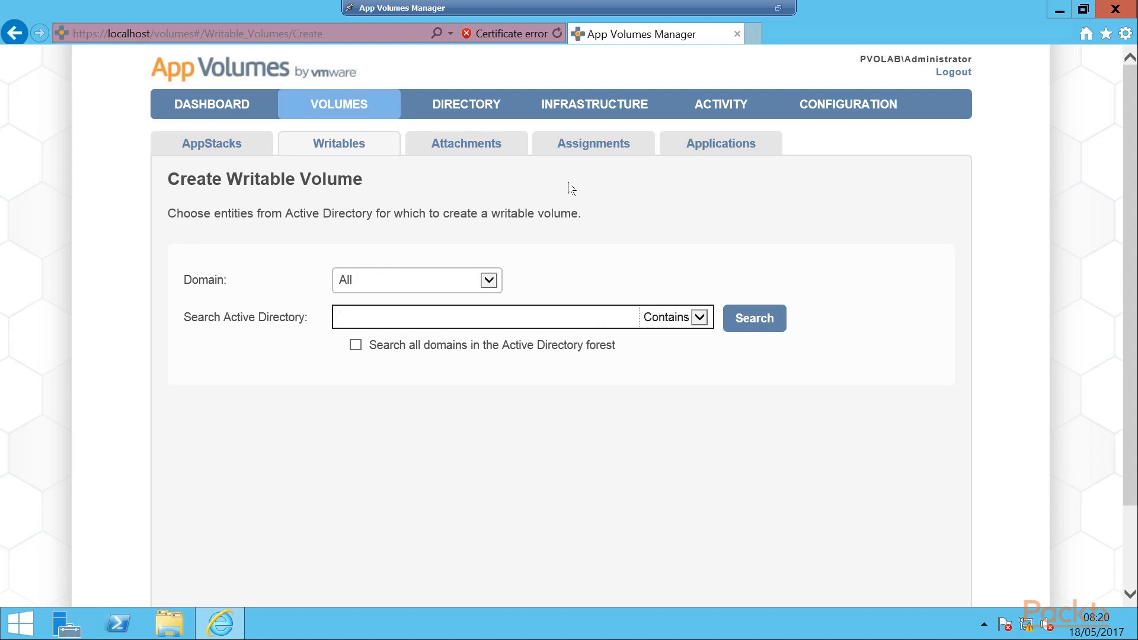
{"action": "left_click", "coordinate": [480, 317]}
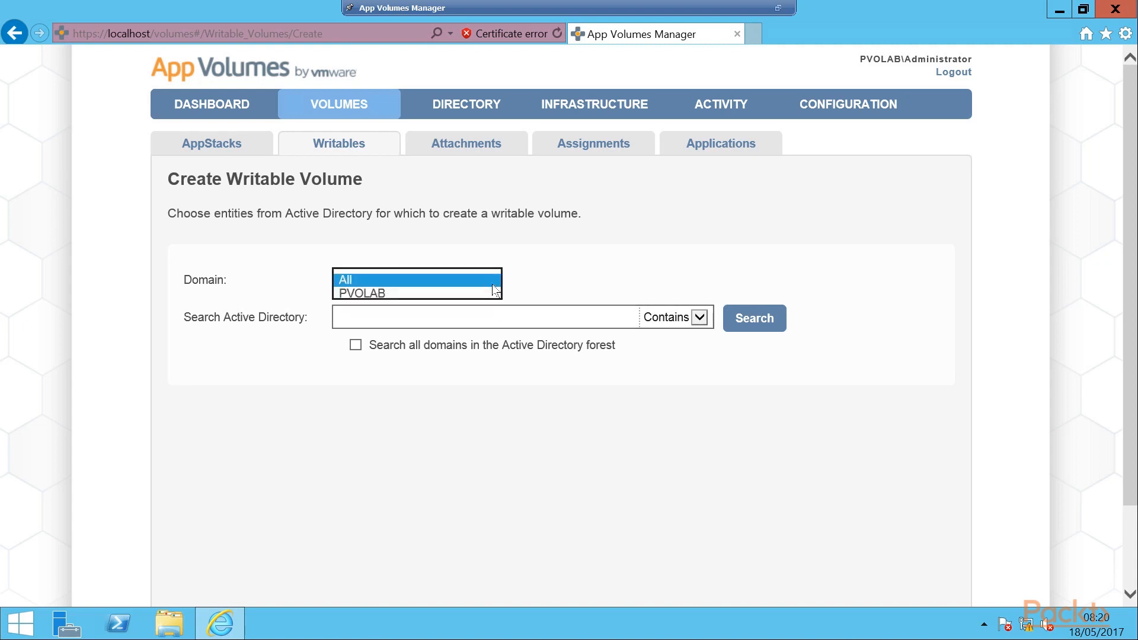
{"action": "left_click", "coordinate": [362, 293]}
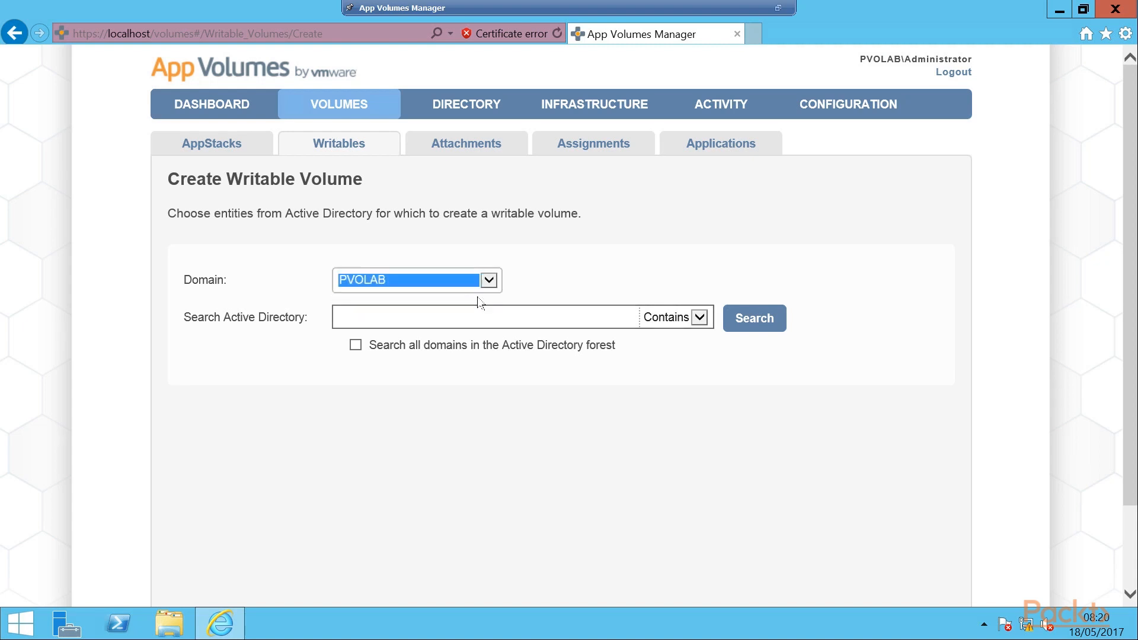
{"action": "left_click", "coordinate": [480, 317]}
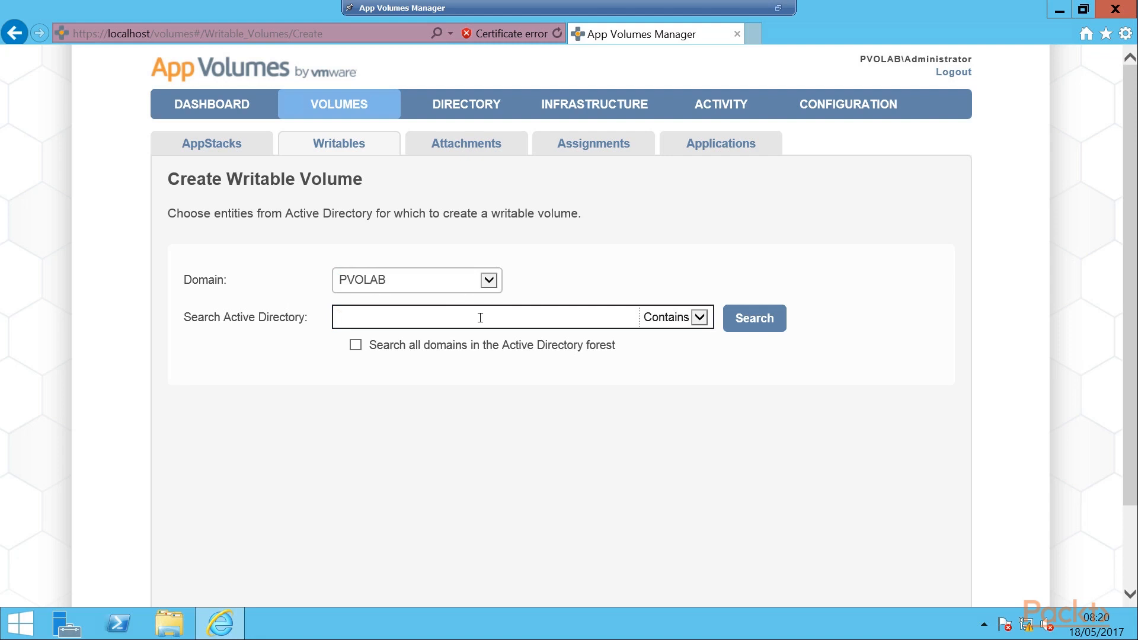
{"action": "type", "text": "bob"}
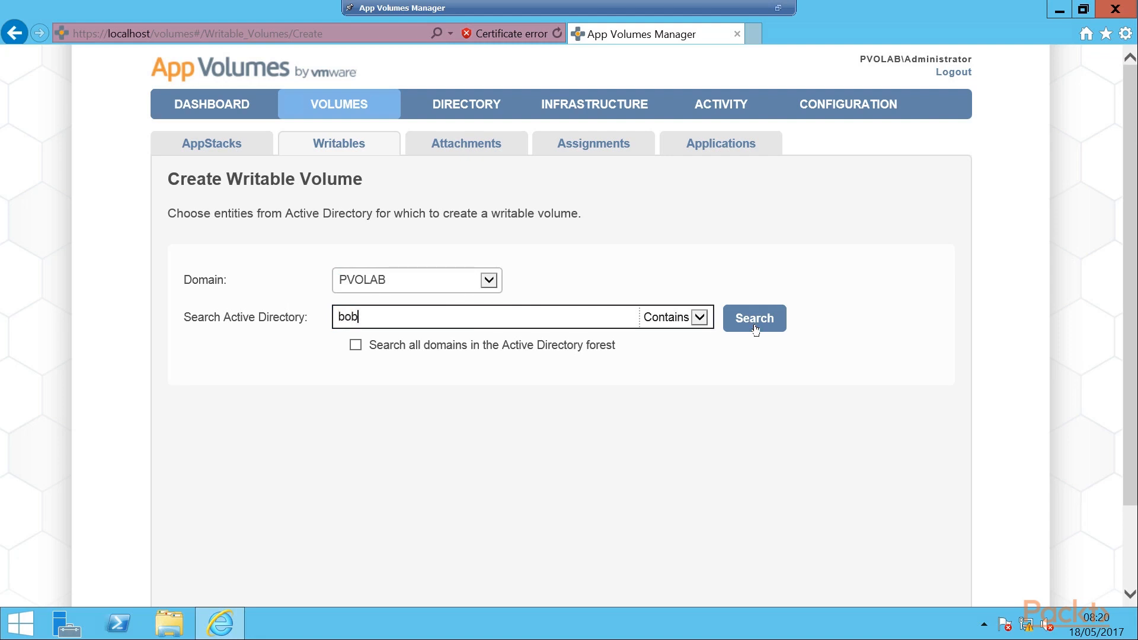
{"action": "left_click", "coordinate": [754, 318]}
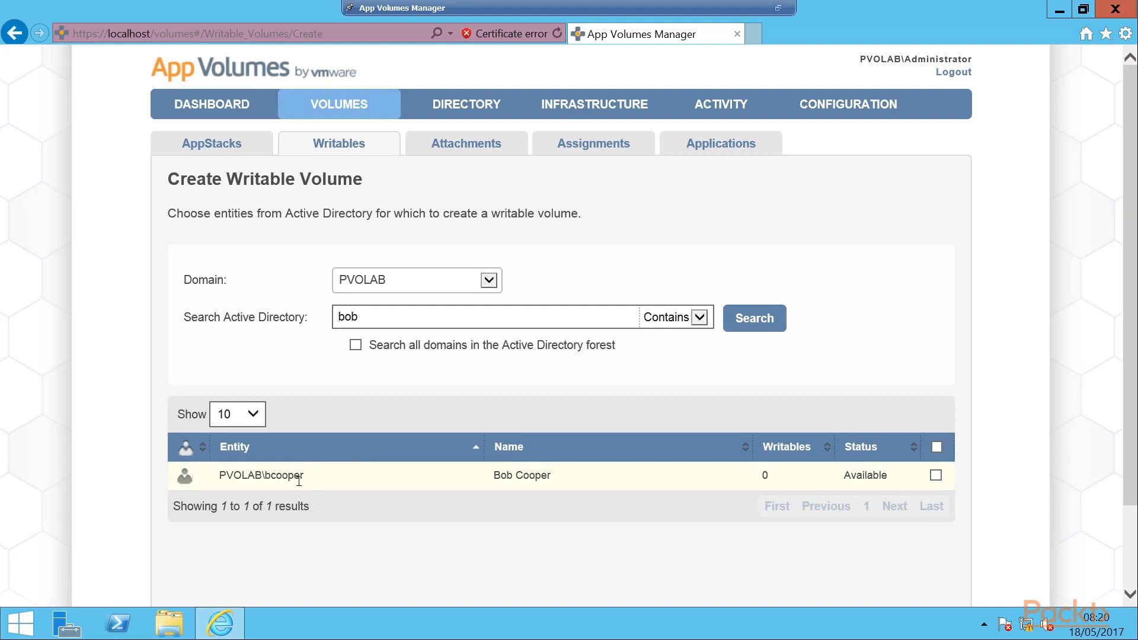
{"action": "mouse_move", "coordinate": [742, 453]}
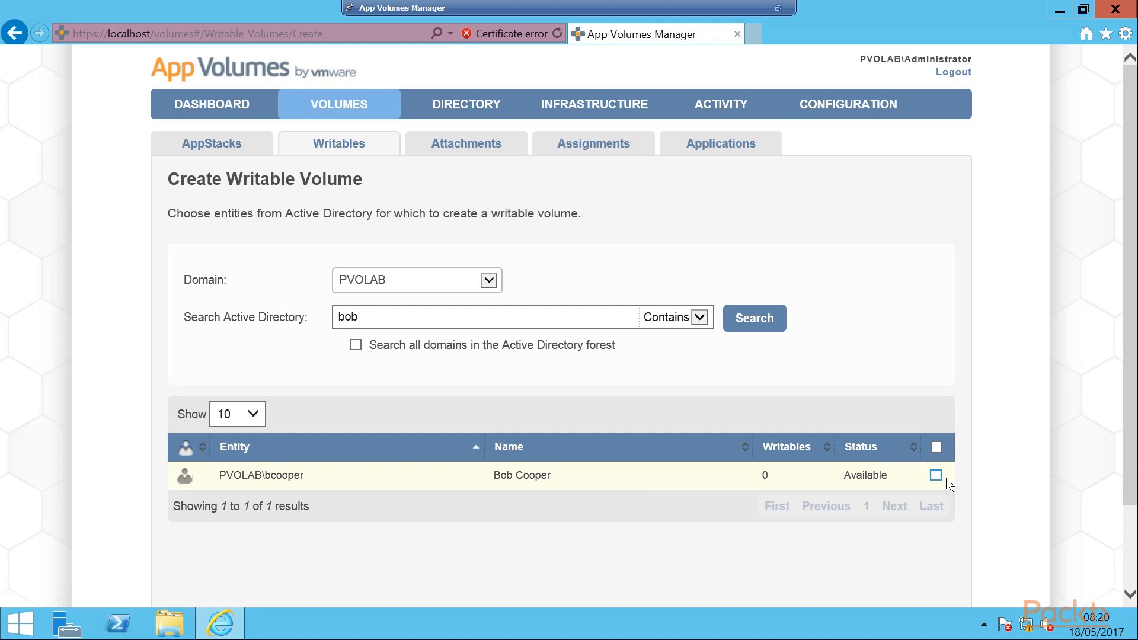
{"action": "left_click", "coordinate": [935, 474]}
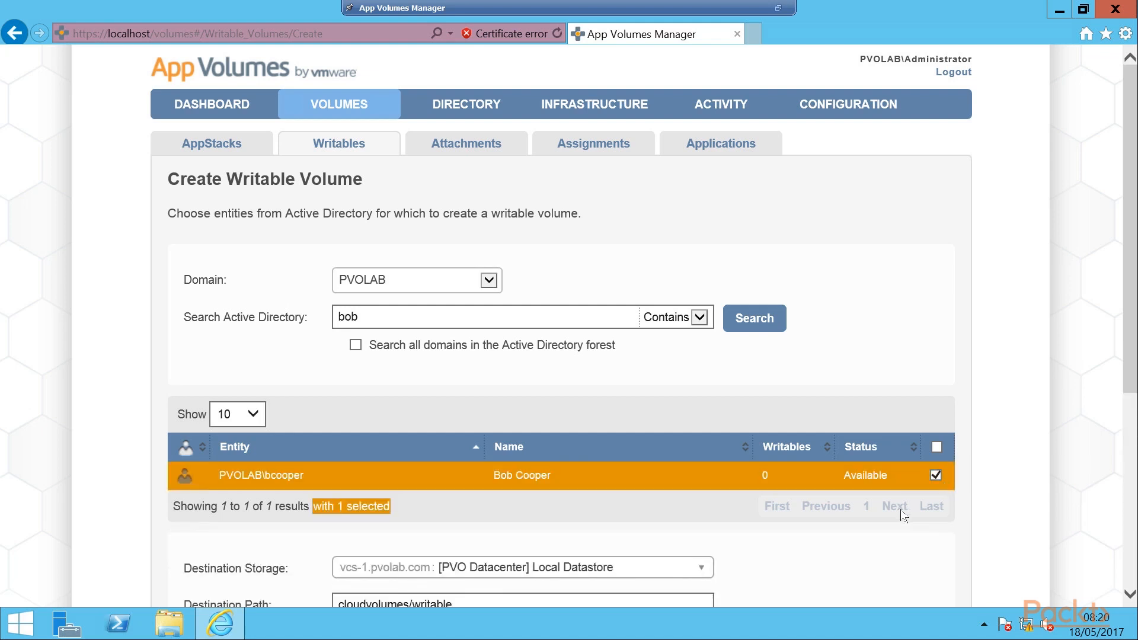
{"action": "scroll", "scroll_direction": "down", "scroll_amount": 3}
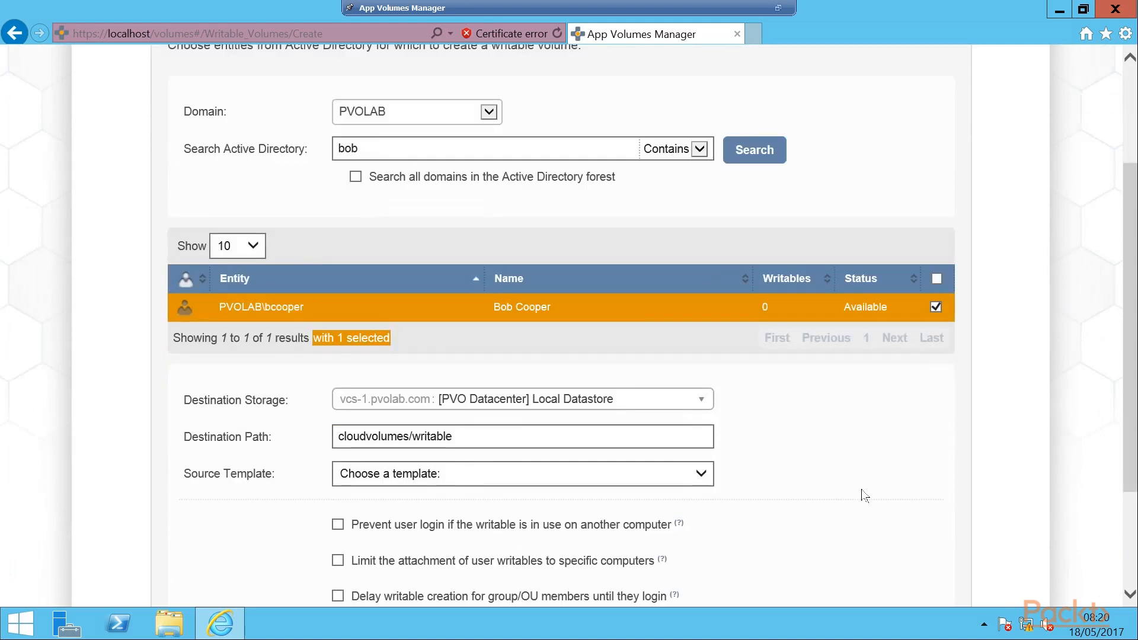
{"action": "scroll", "scroll_direction": "down", "scroll_amount": 3}
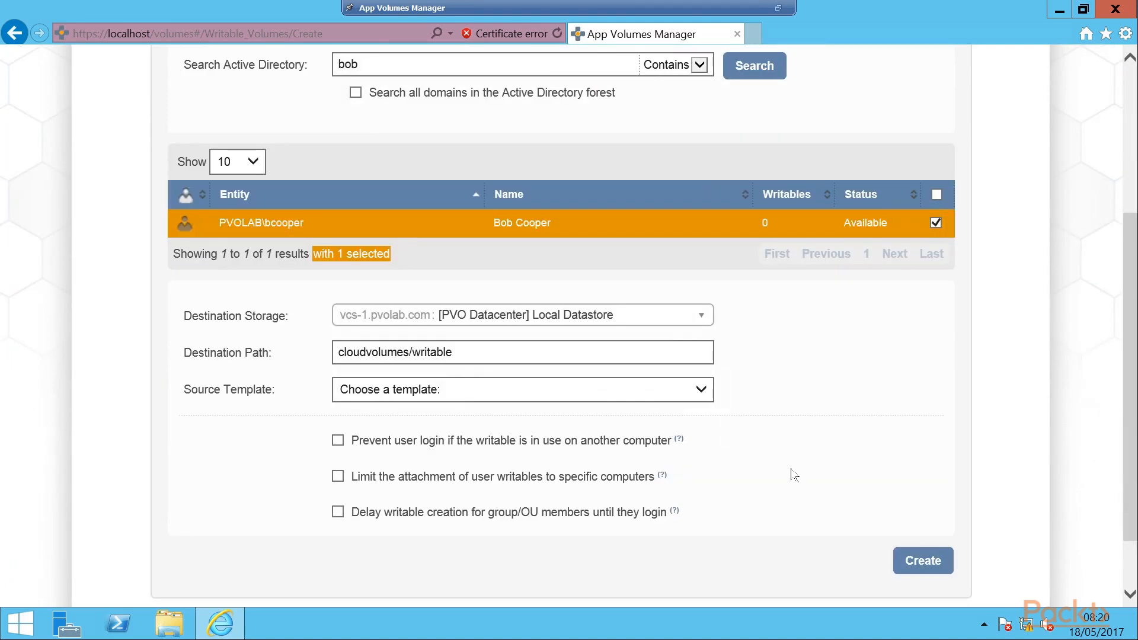
{"action": "left_click", "coordinate": [522, 352]}
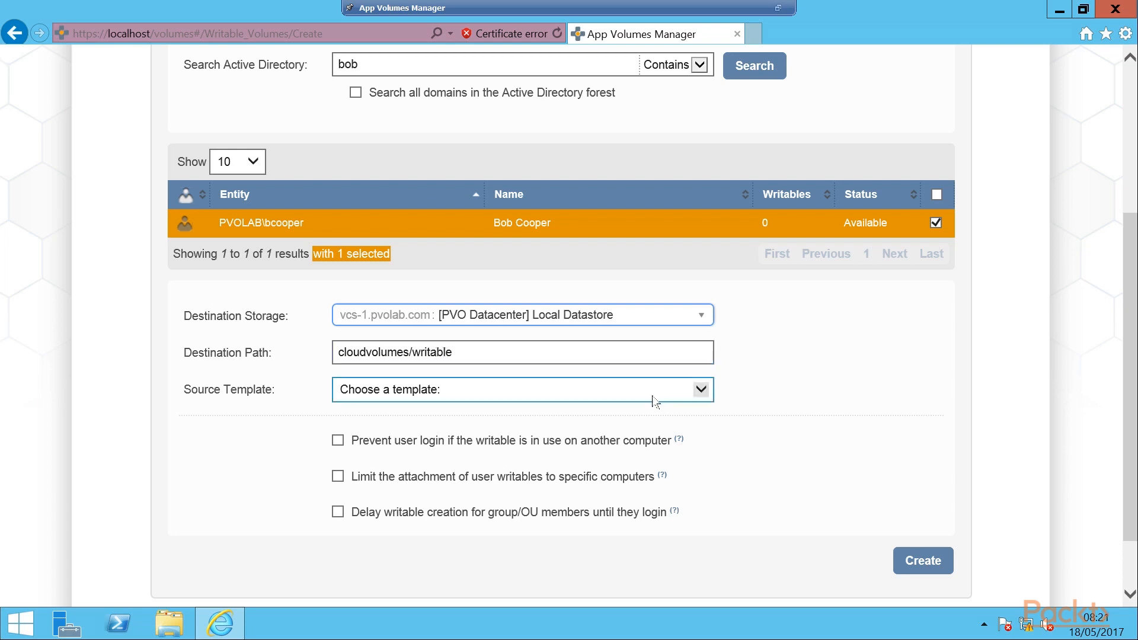
{"action": "mouse_move", "coordinate": [704, 400]}
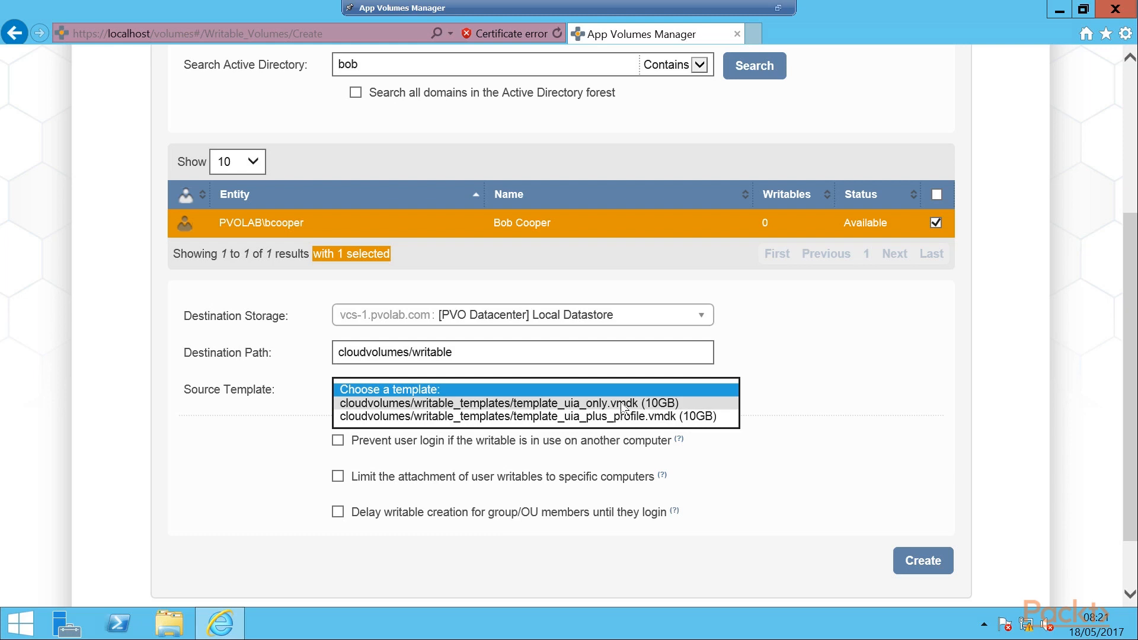
- Choose cloudvolumes/writable_templates/template_uia_only.vmdk (10GB) as the source template
{"action": "left_click", "coordinate": [485, 403]}
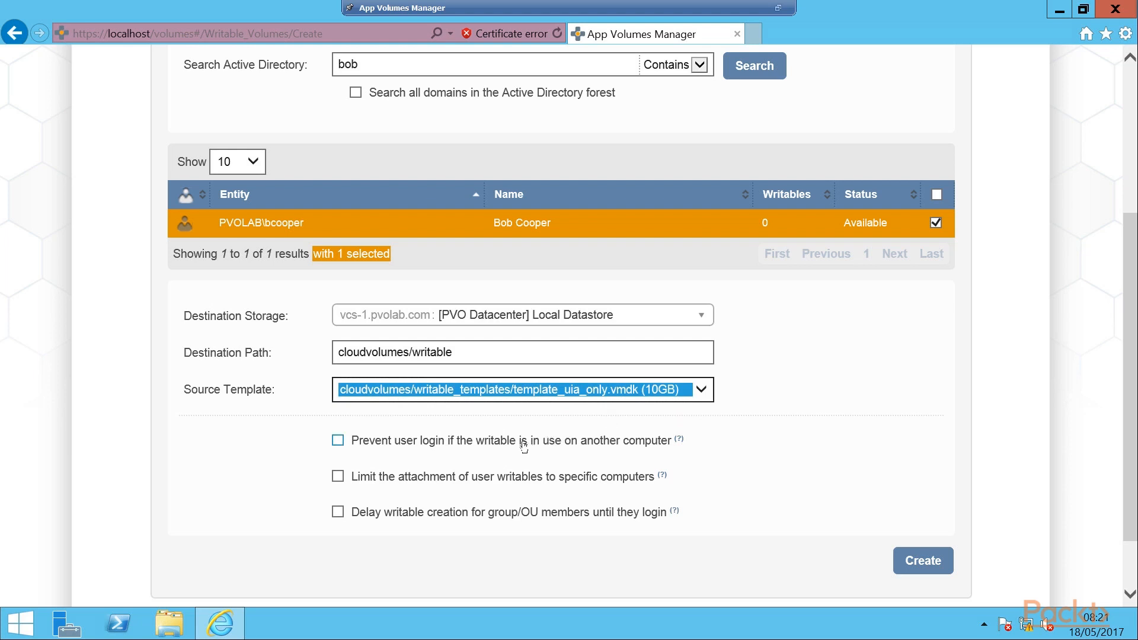
{"action": "mouse_move", "coordinate": [423, 451]}
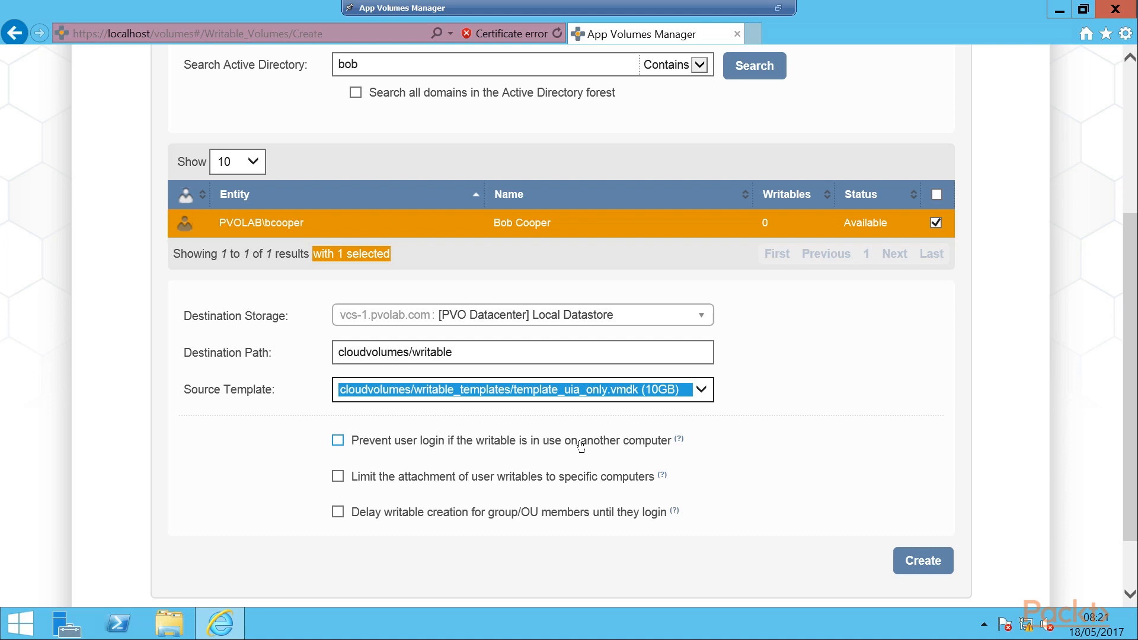
{"action": "mouse_move", "coordinate": [514, 468]}
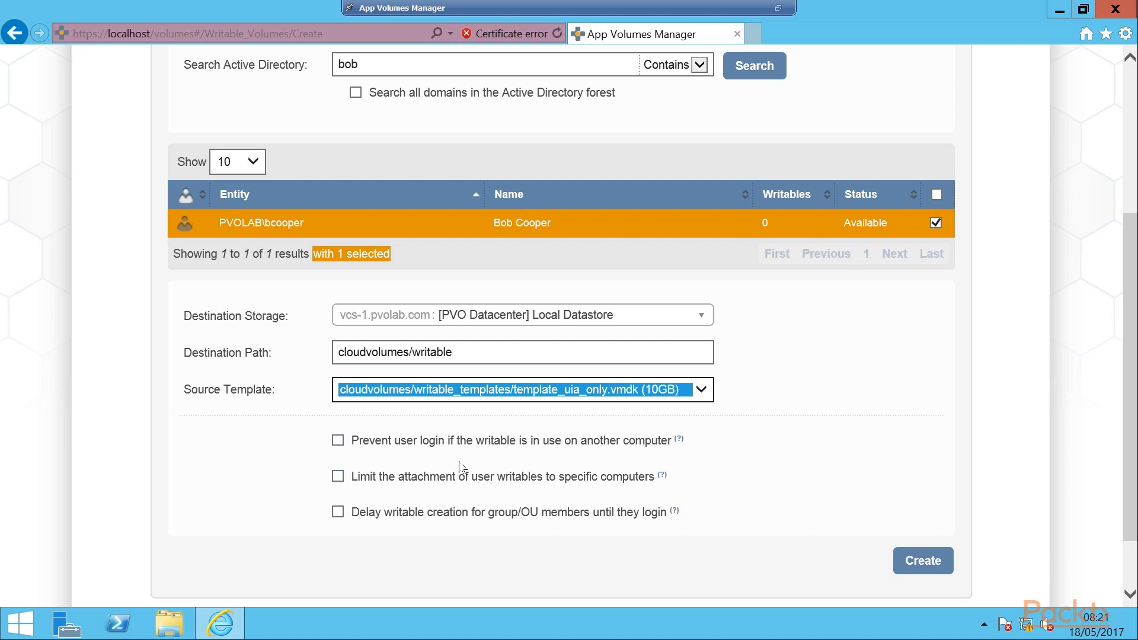
{"action": "left_click", "coordinate": [338, 476]}
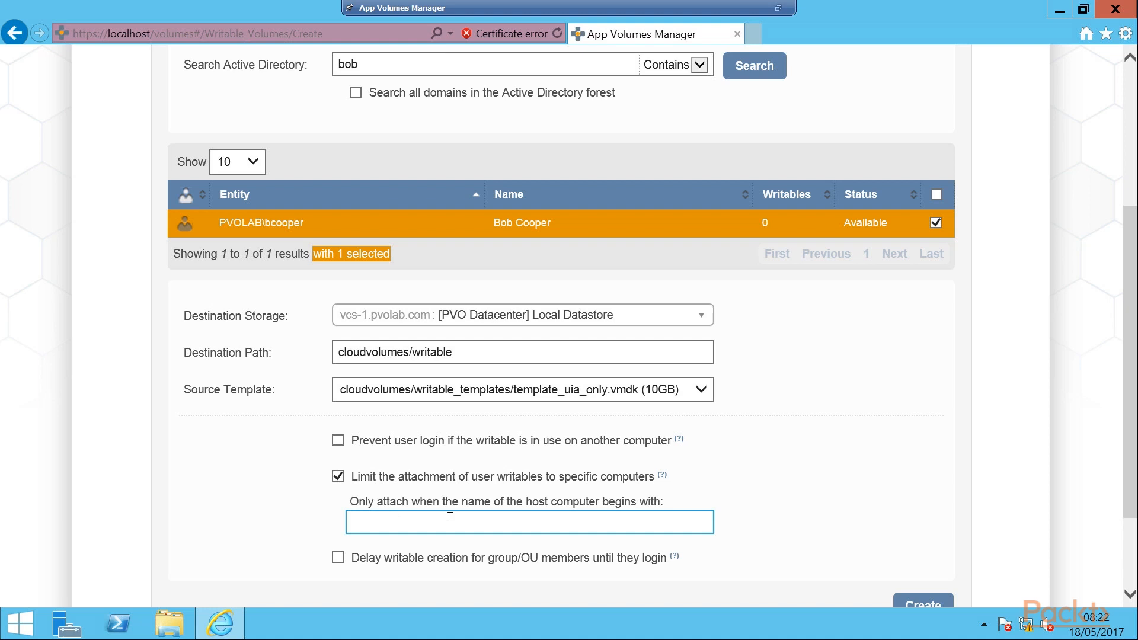
{"action": "mouse_move", "coordinate": [584, 520]}
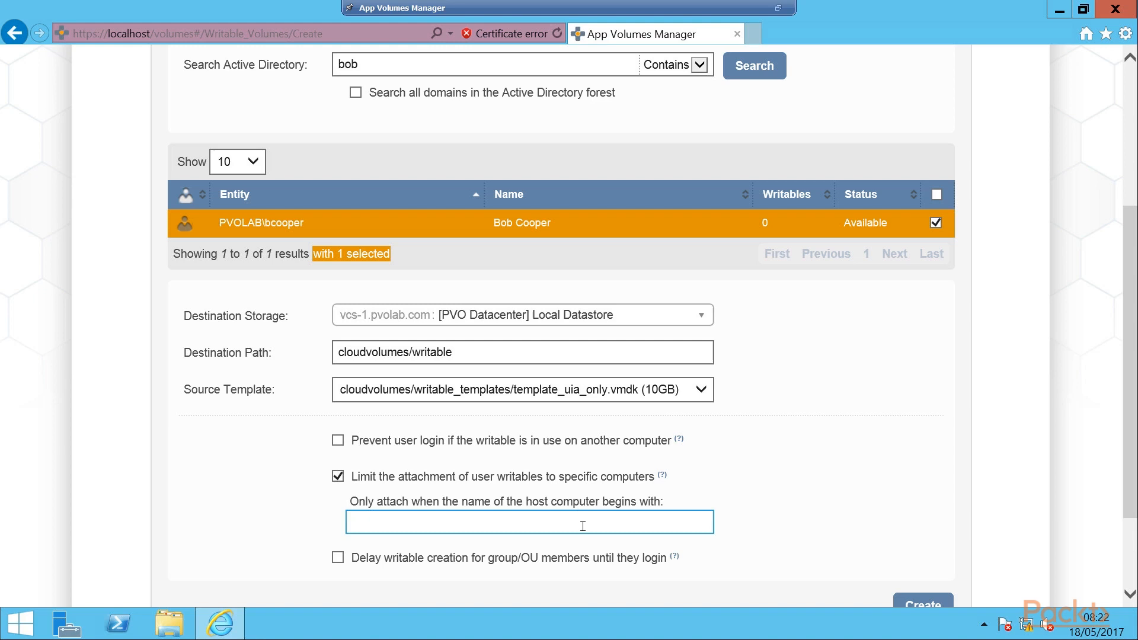
{"action": "left_click", "coordinate": [522, 522]}
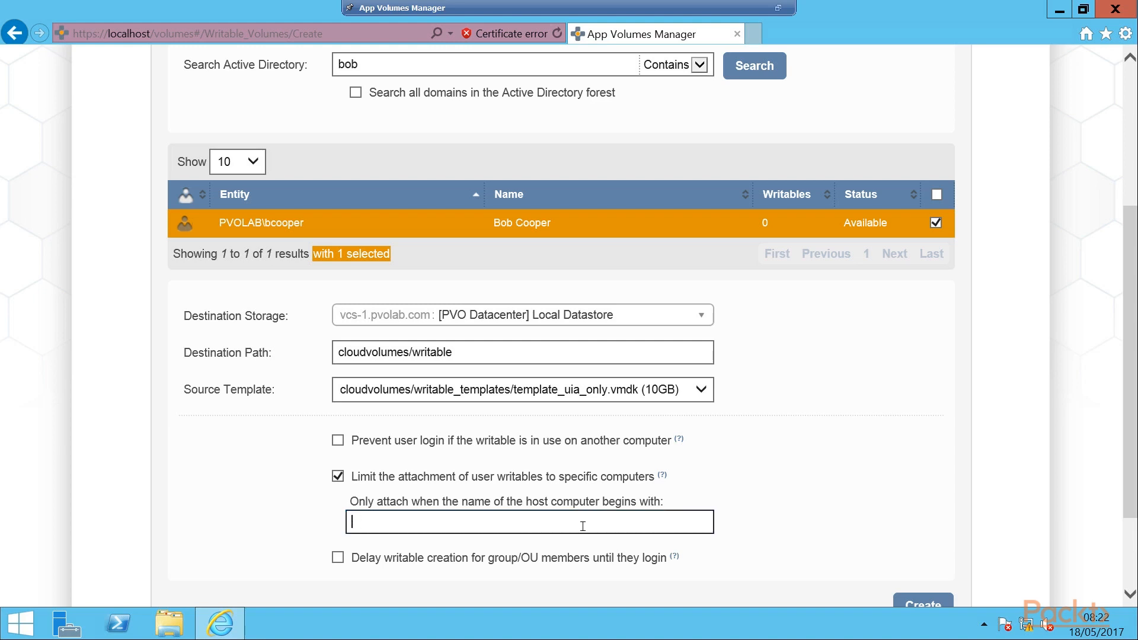
{"action": "left_click", "coordinate": [921, 604]}
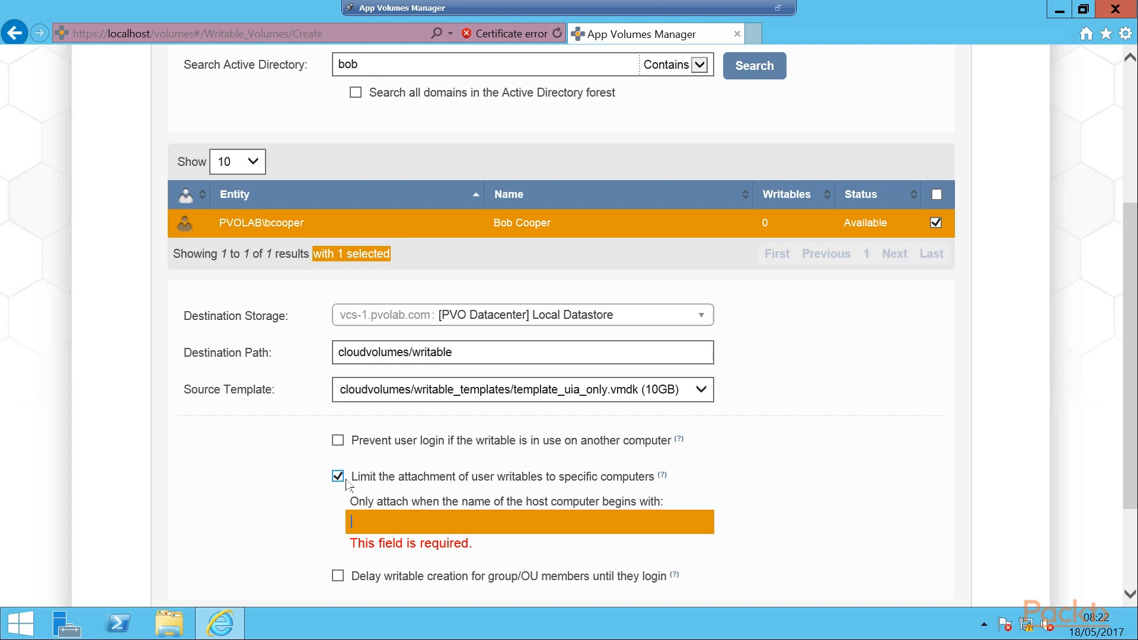
{"action": "left_click", "coordinate": [337, 476]}
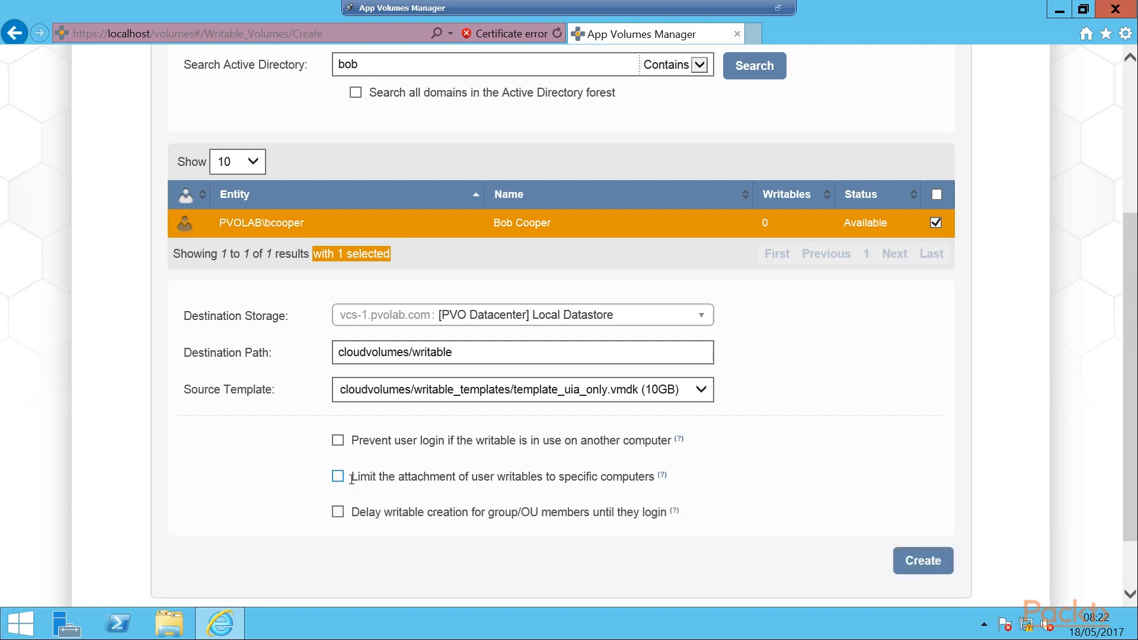
- Leave 'Delay writable creation for group/OU members until they login' unchecked and submit with Create
{"action": "left_click", "coordinate": [338, 512]}
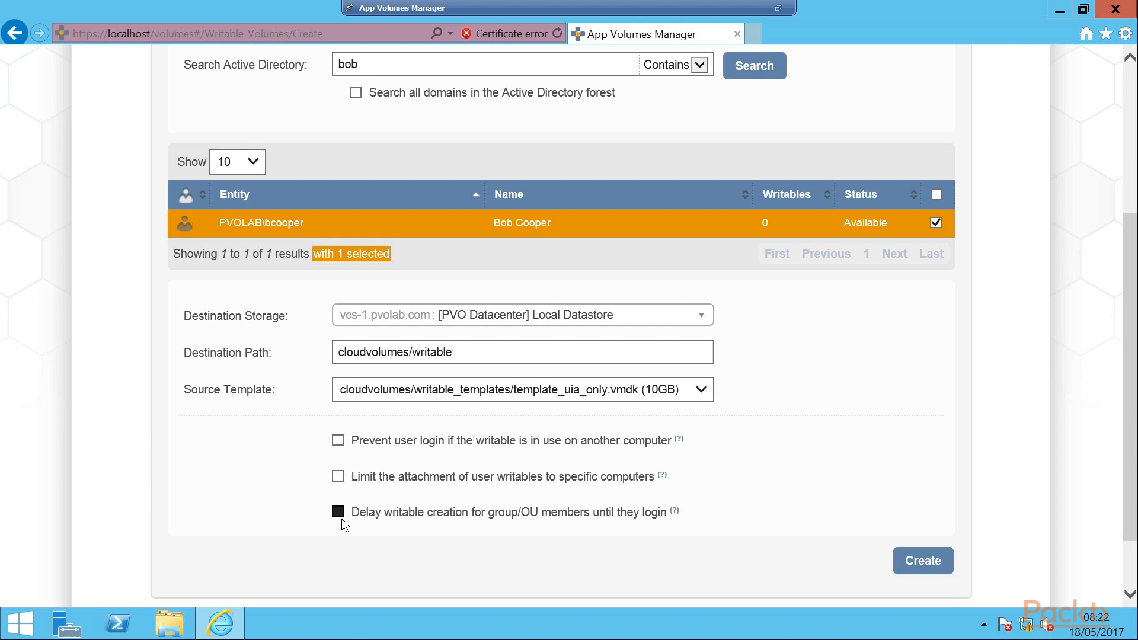
{"action": "left_click", "coordinate": [338, 512]}
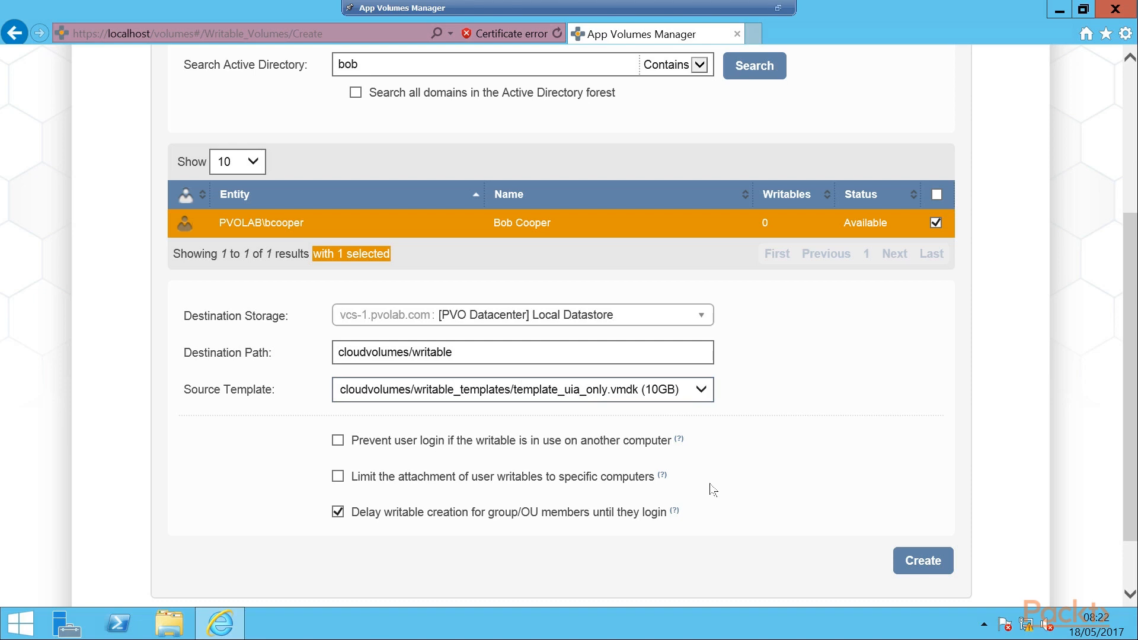
{"action": "mouse_move", "coordinate": [350, 545]}
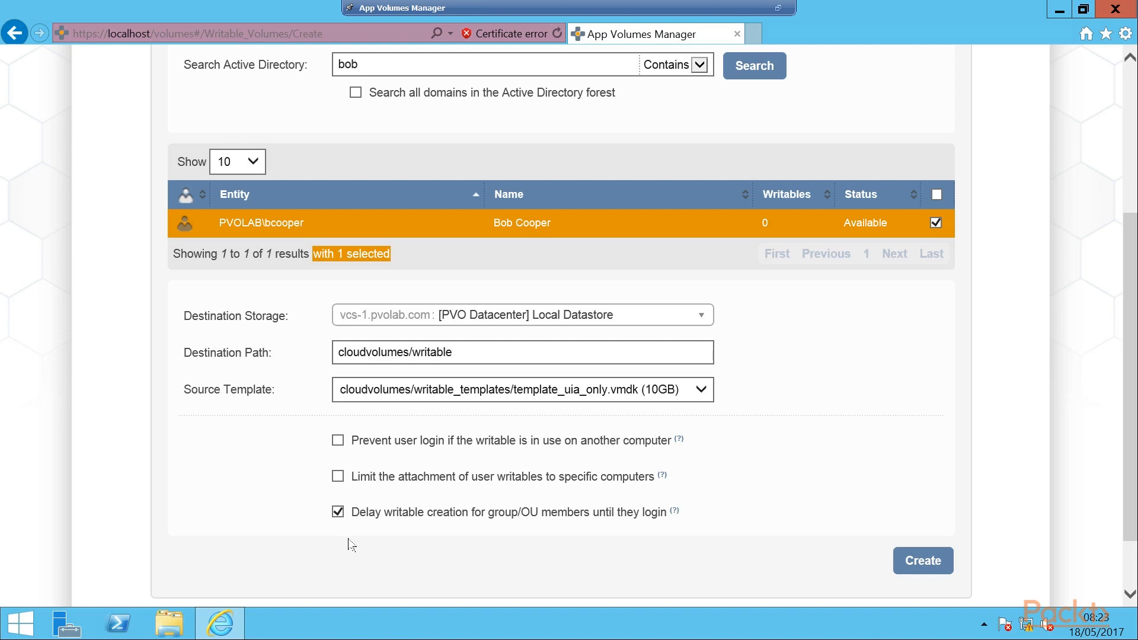
{"action": "mouse_move", "coordinate": [528, 524]}
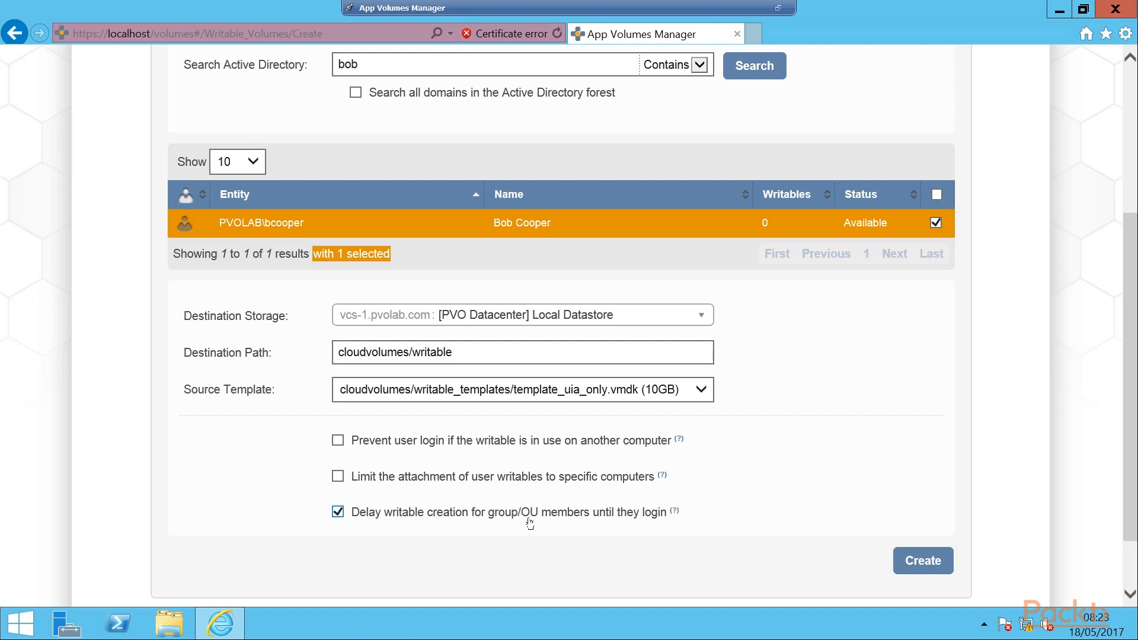
{"action": "mouse_move", "coordinate": [345, 525]}
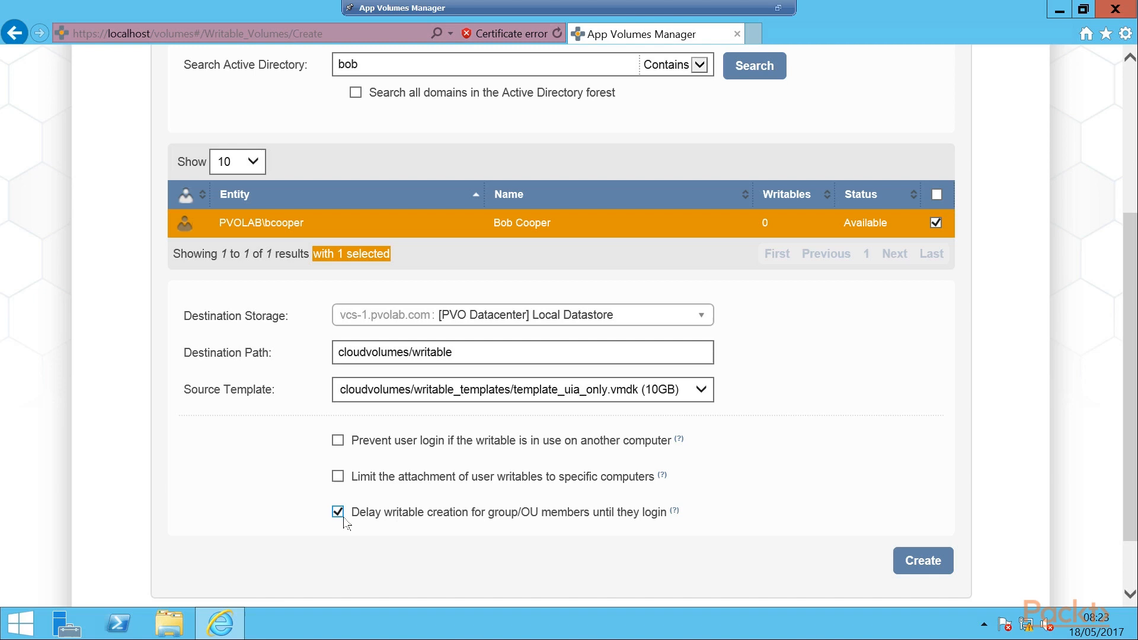
{"action": "mouse_move", "coordinate": [446, 529]}
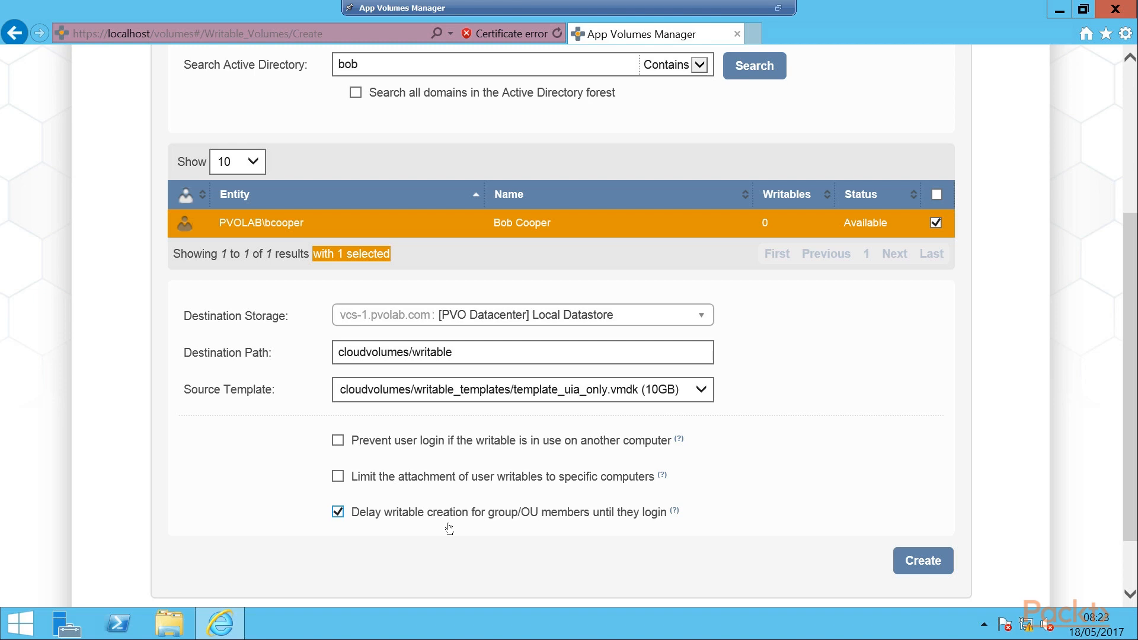
{"action": "mouse_move", "coordinate": [346, 522]}
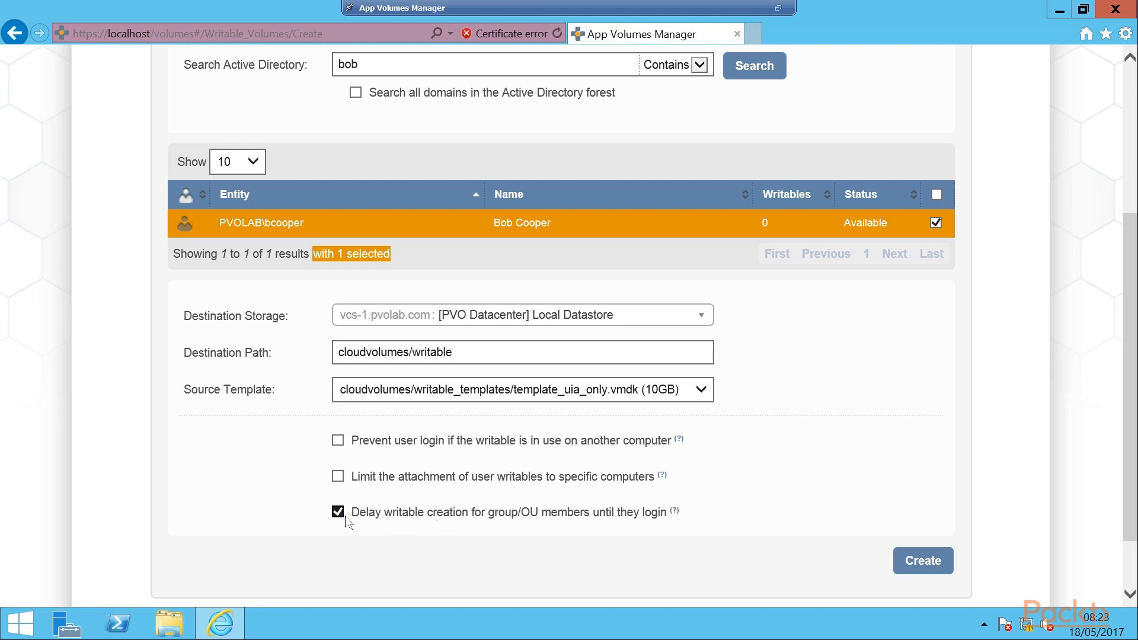
{"action": "left_click", "coordinate": [338, 511]}
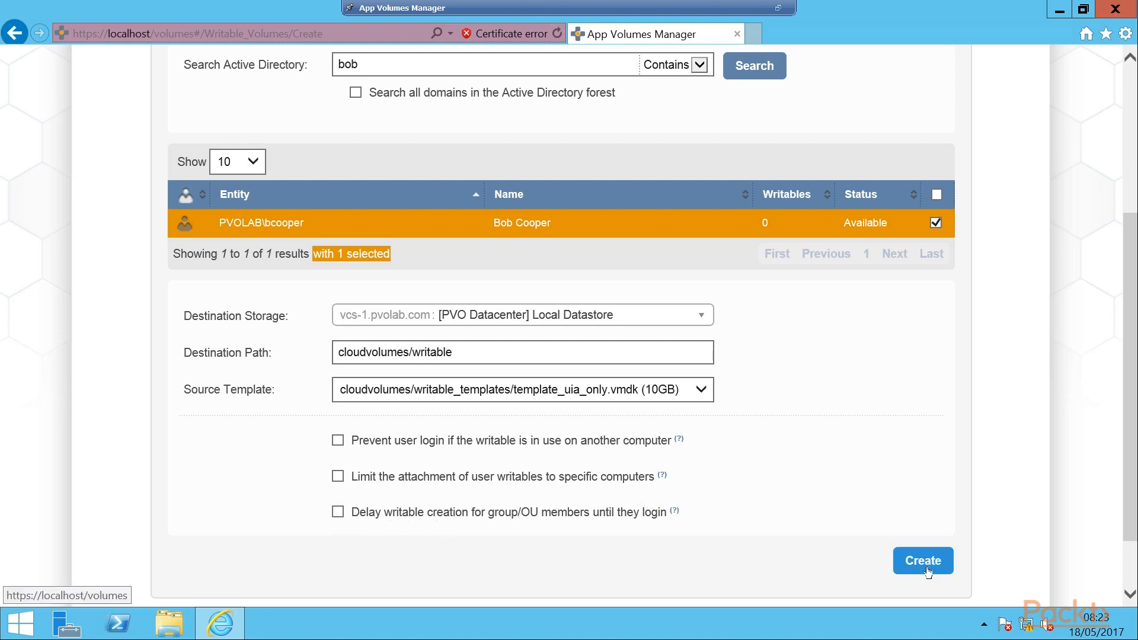
{"action": "left_click", "coordinate": [923, 560]}
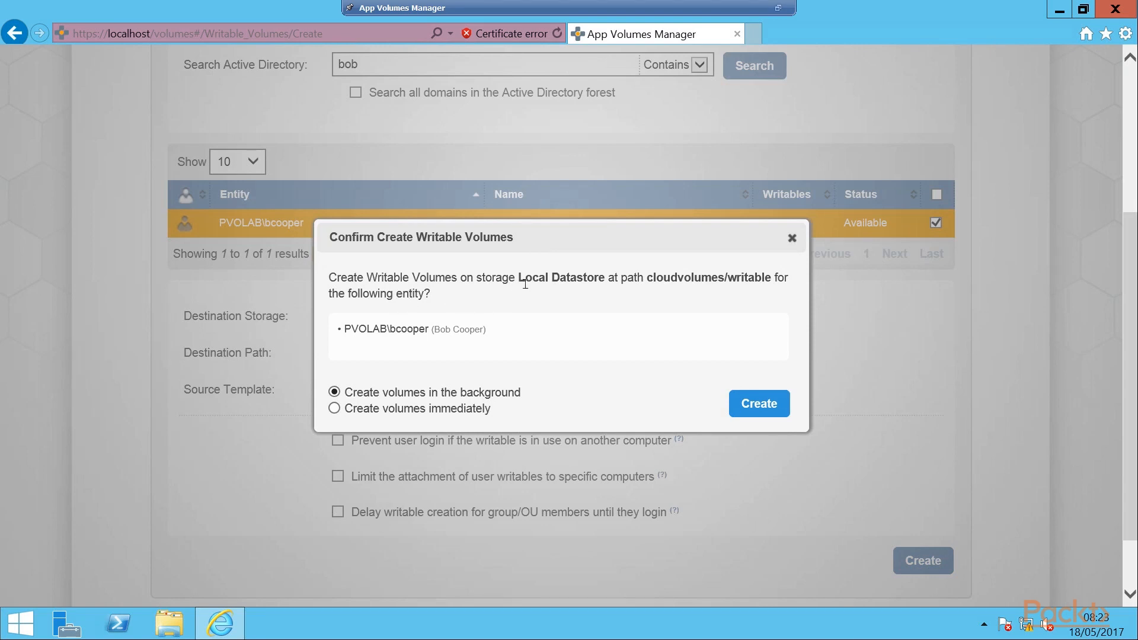
{"action": "mouse_move", "coordinate": [581, 282]}
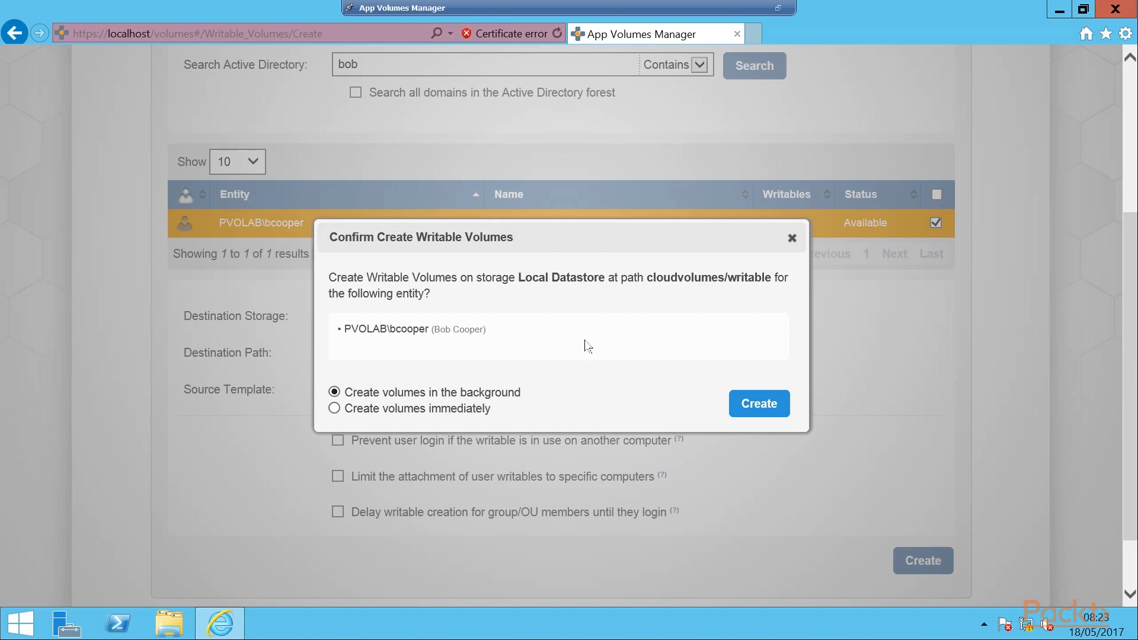
{"action": "mouse_move", "coordinate": [490, 407]}
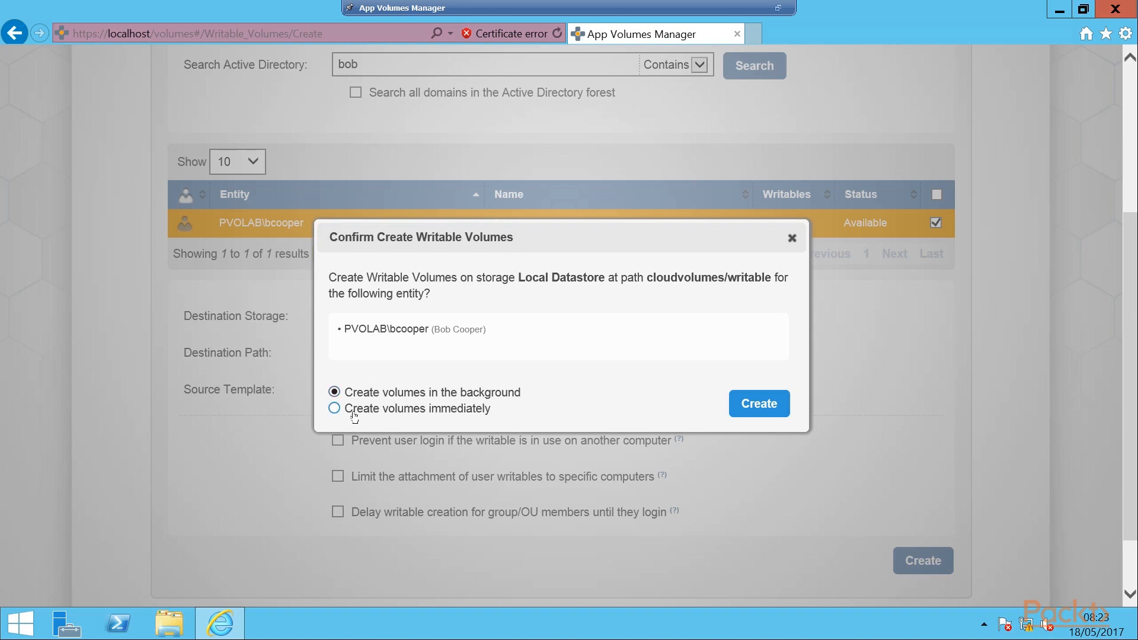
{"action": "left_click", "coordinate": [333, 408]}
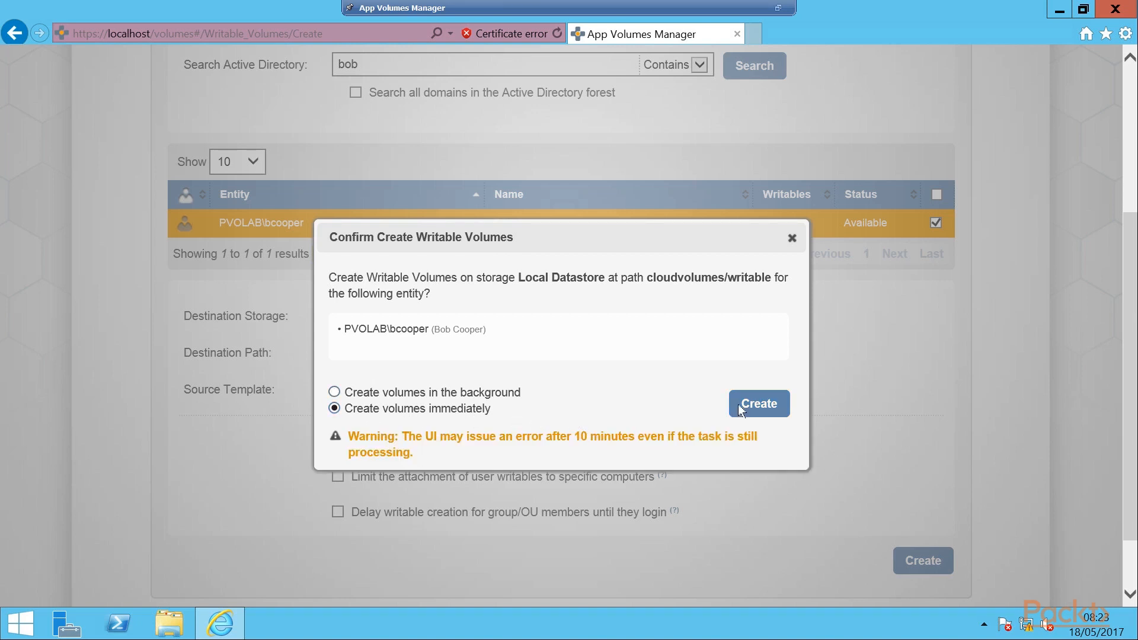
{"action": "left_click", "coordinate": [759, 403]}
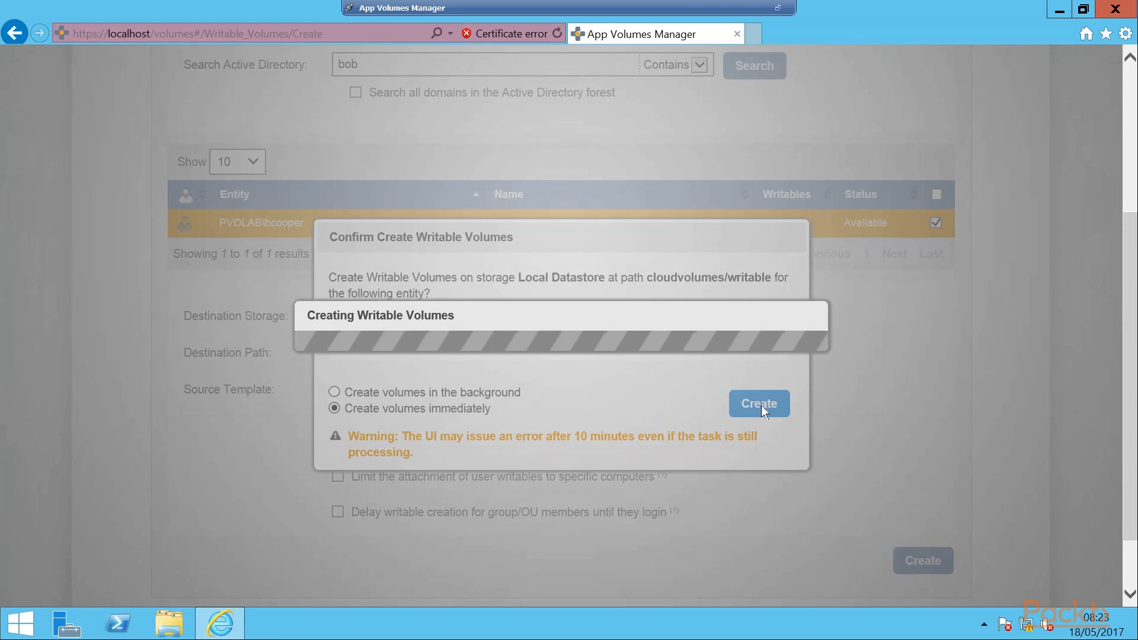
{"action": "left_click", "coordinate": [758, 403]}
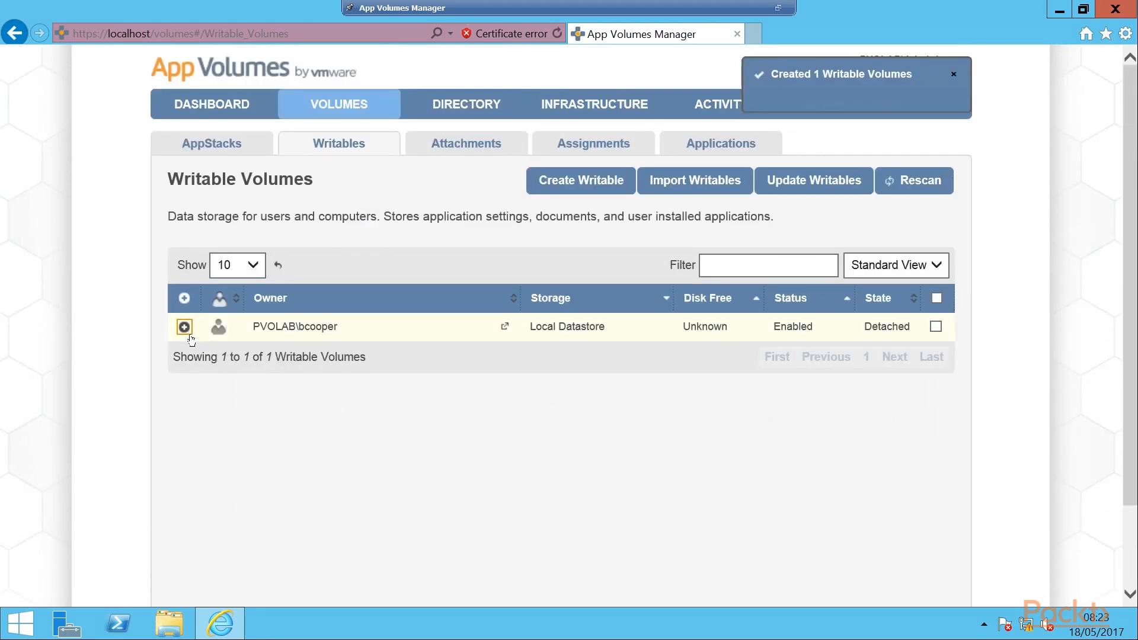
{"action": "left_click", "coordinate": [184, 326]}
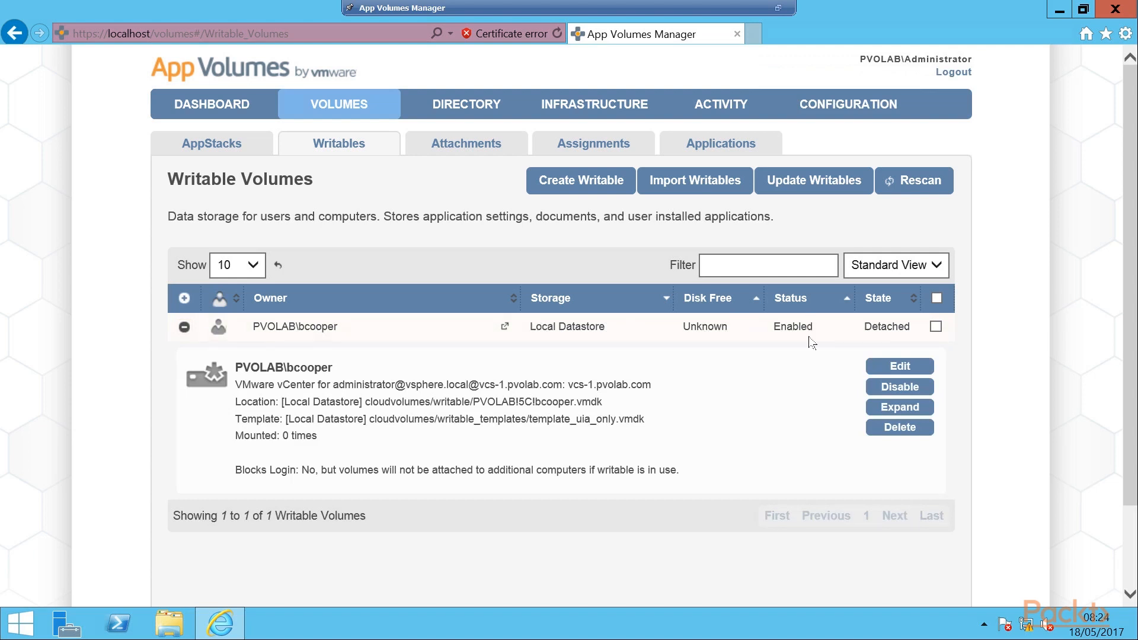
{"action": "mouse_move", "coordinate": [895, 337]}
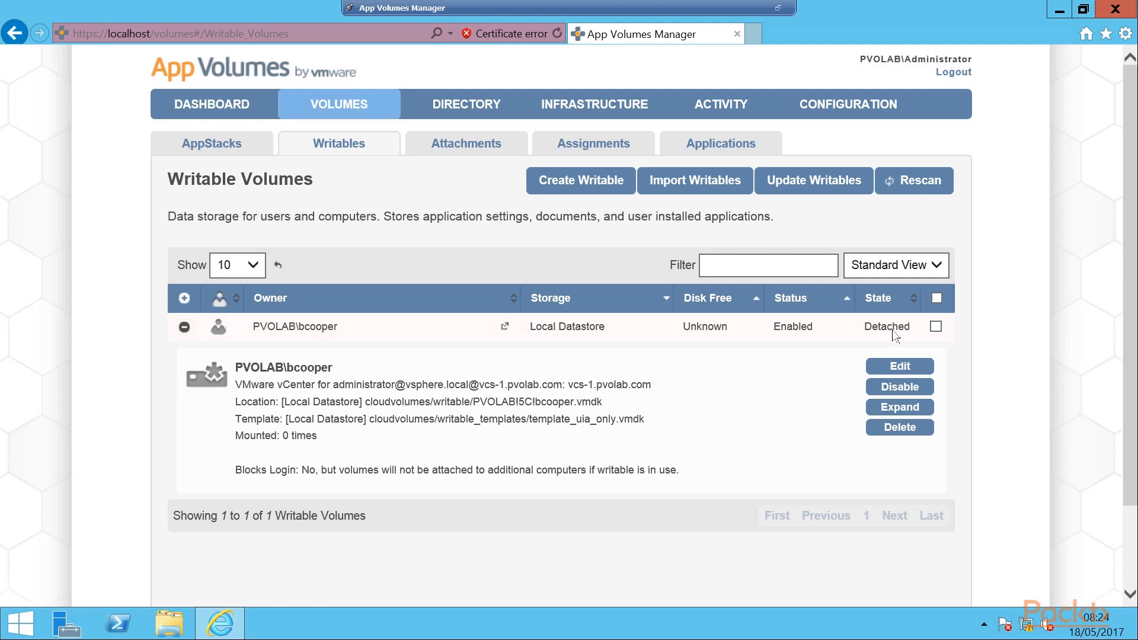
{"action": "mouse_move", "coordinate": [857, 335]}
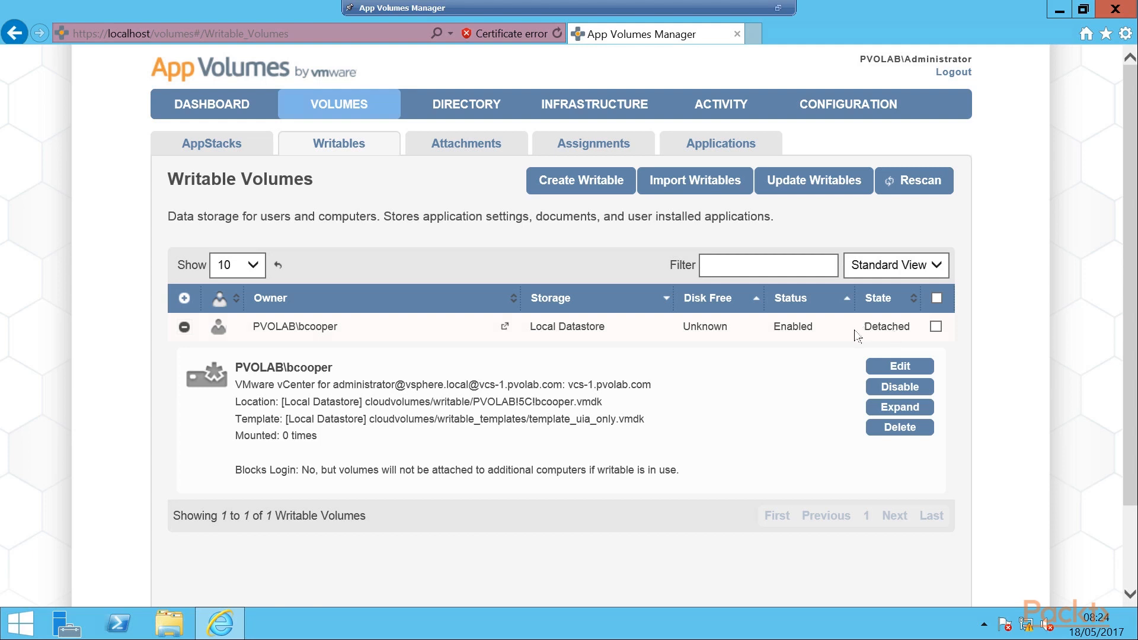
{"action": "mouse_move", "coordinate": [729, 332]}
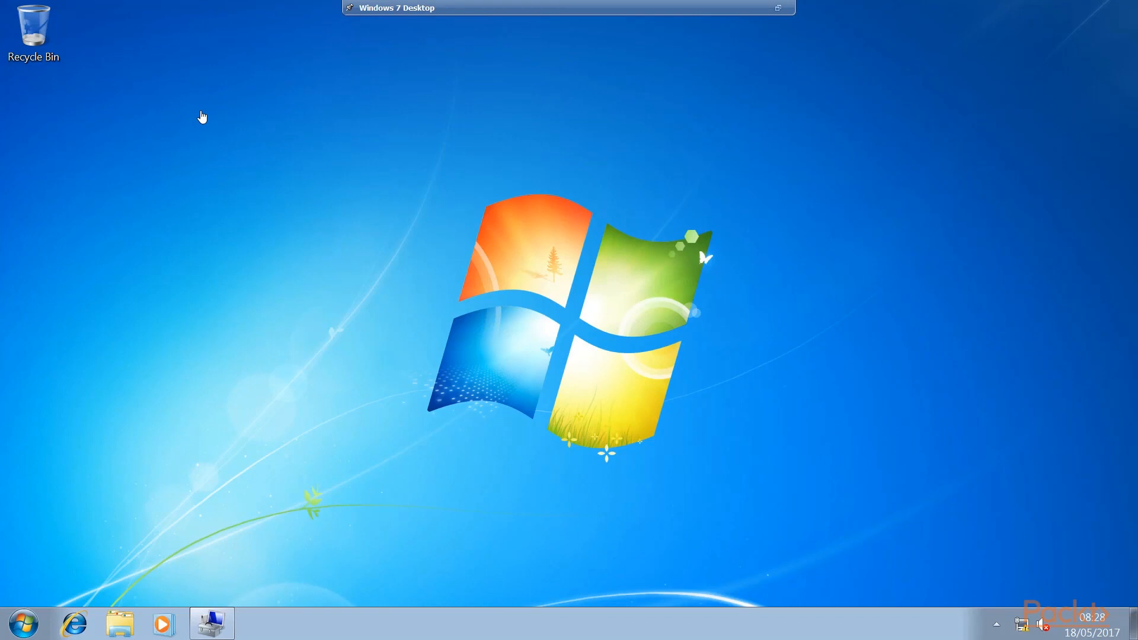
{"action": "mouse_move", "coordinate": [220, 288]}
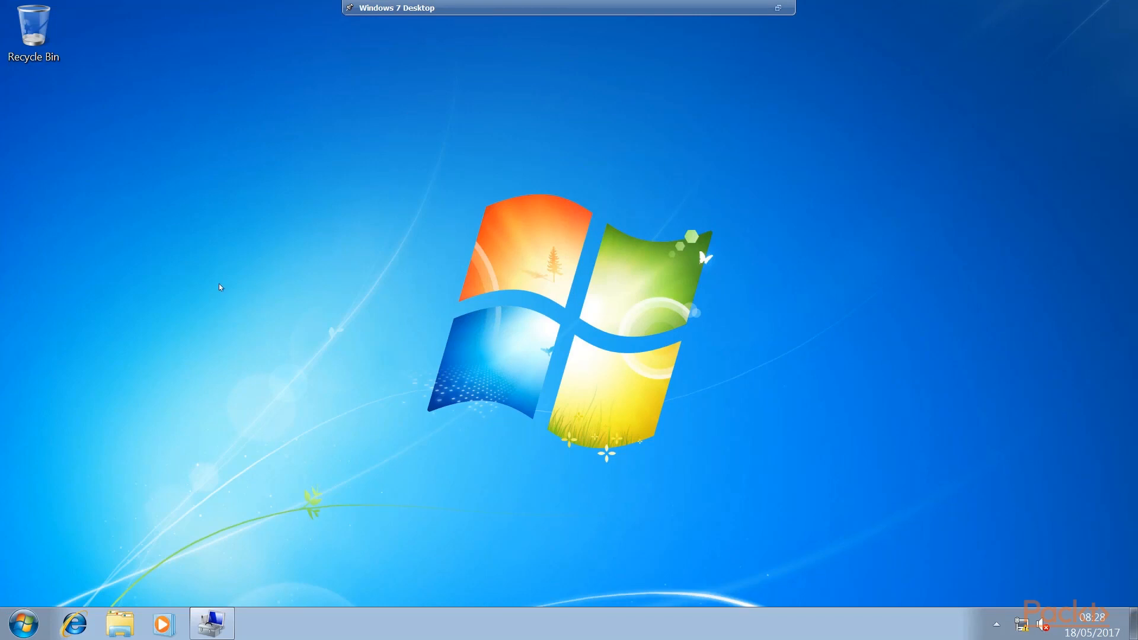
{"action": "left_click", "coordinate": [21, 629]}
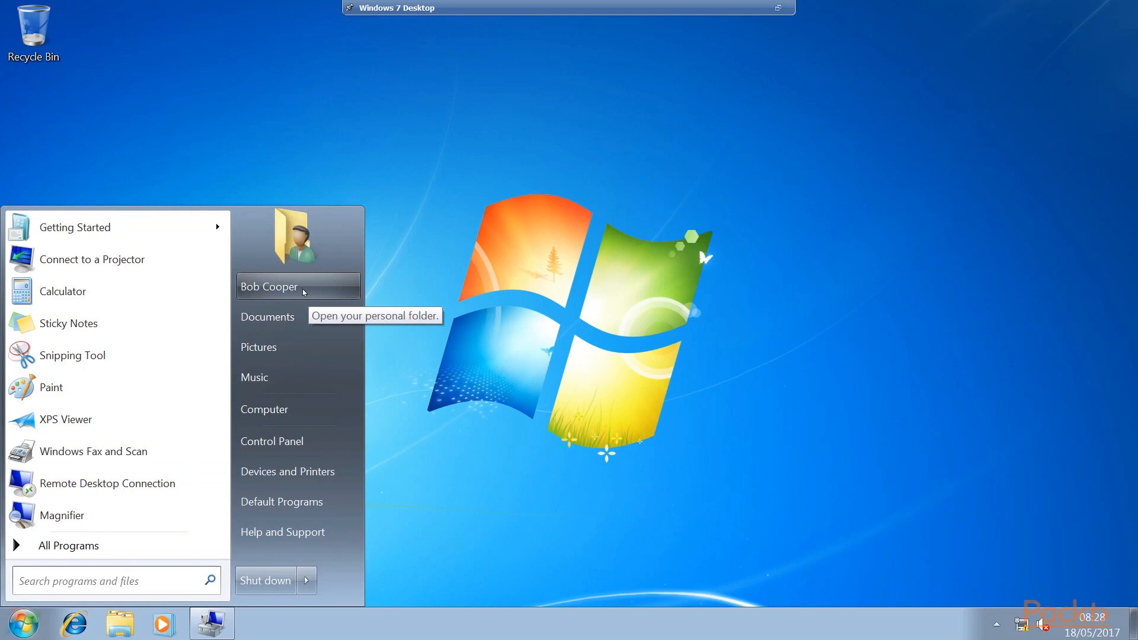
{"action": "mouse_move", "coordinate": [590, 245]}
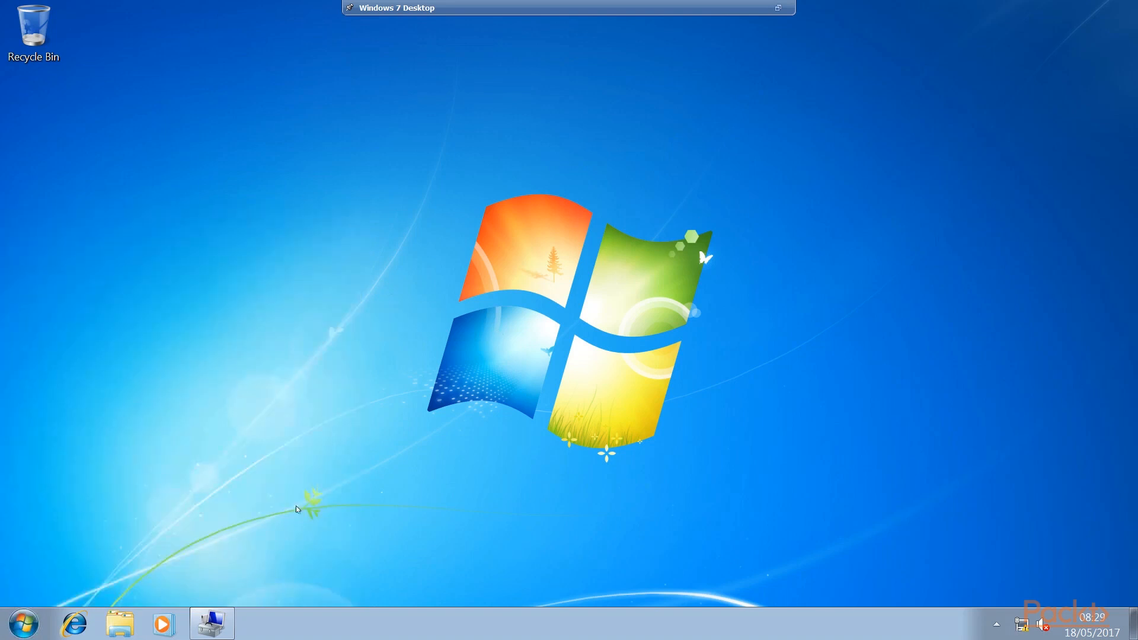
- Show Disk Management to confirm Disk 1 holds the 10 GB CVWritable (E:) volume
{"action": "left_click", "coordinate": [212, 623]}
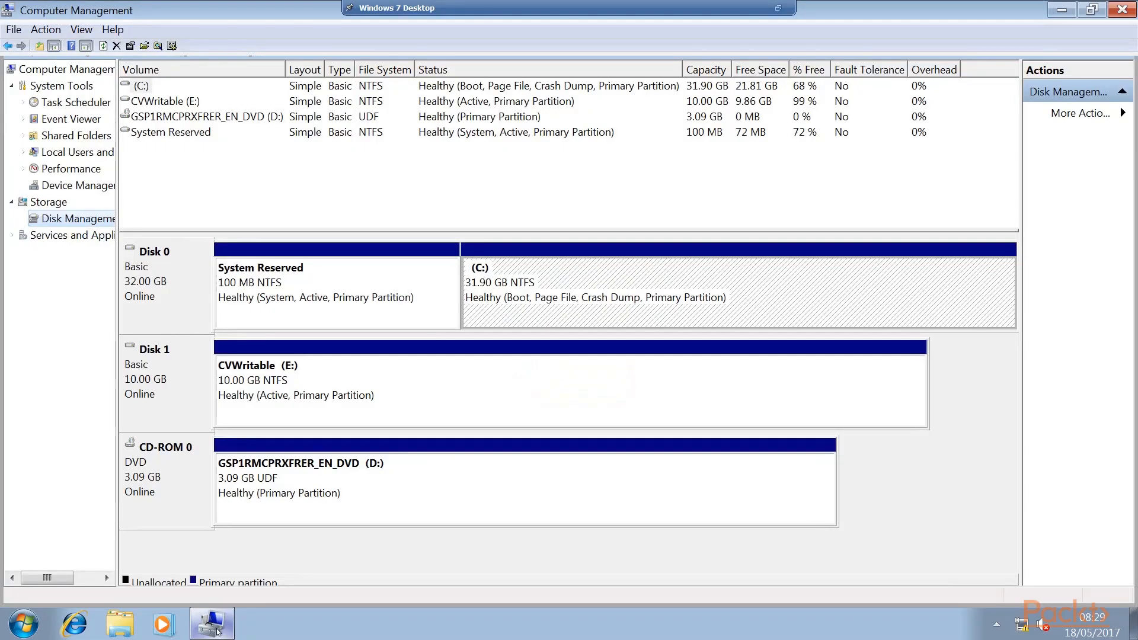
{"action": "mouse_move", "coordinate": [300, 422]}
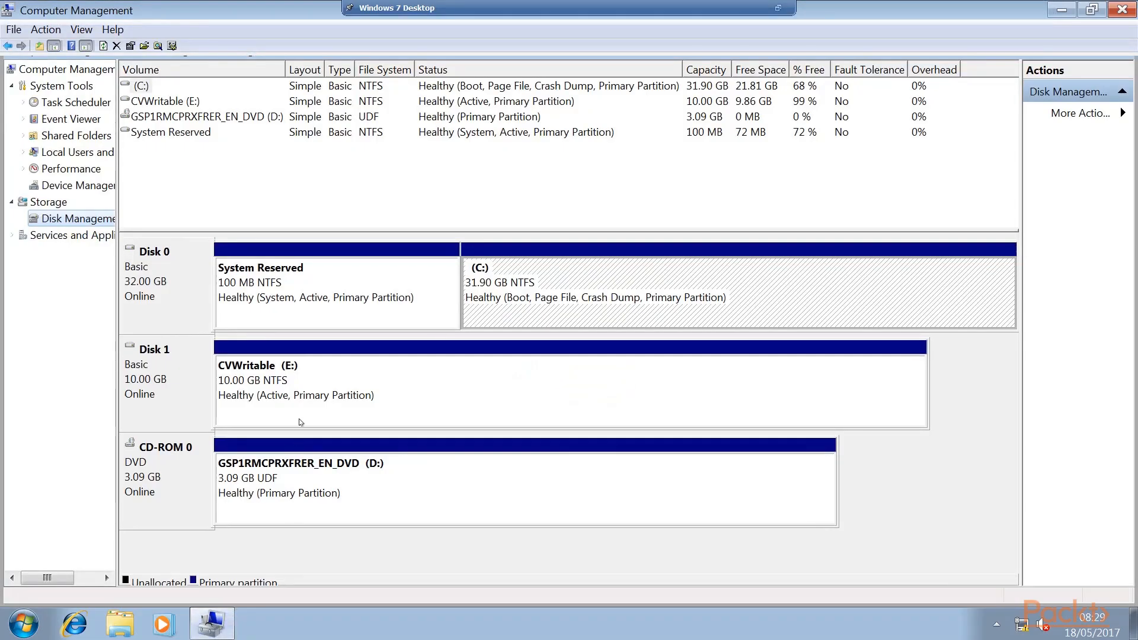
{"action": "mouse_move", "coordinate": [677, 291]}
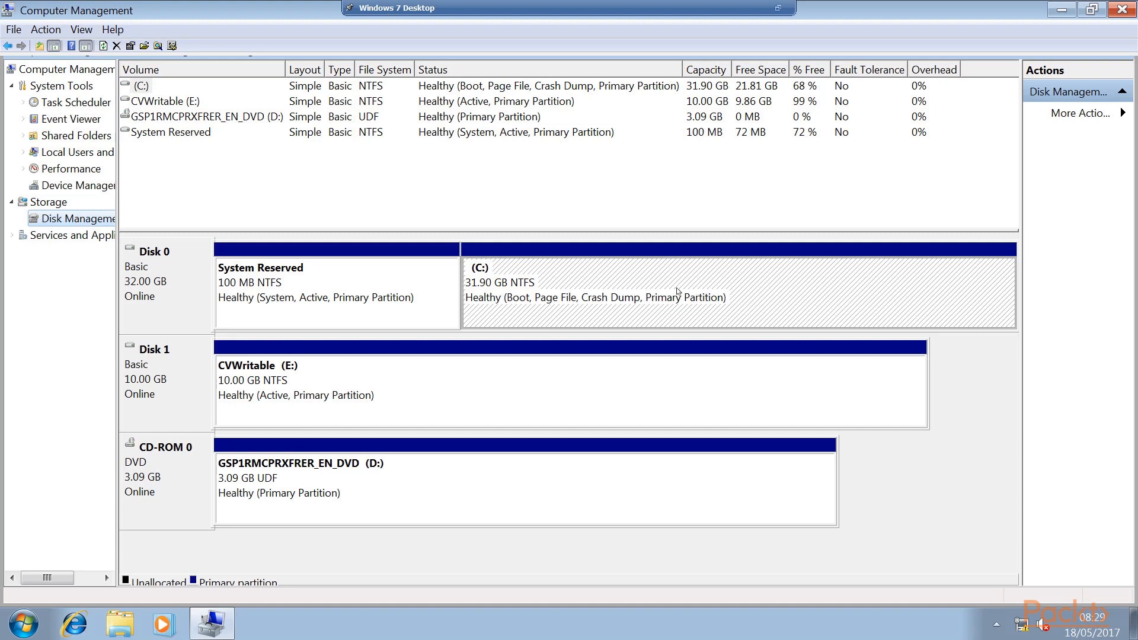
{"action": "mouse_move", "coordinate": [230, 388]}
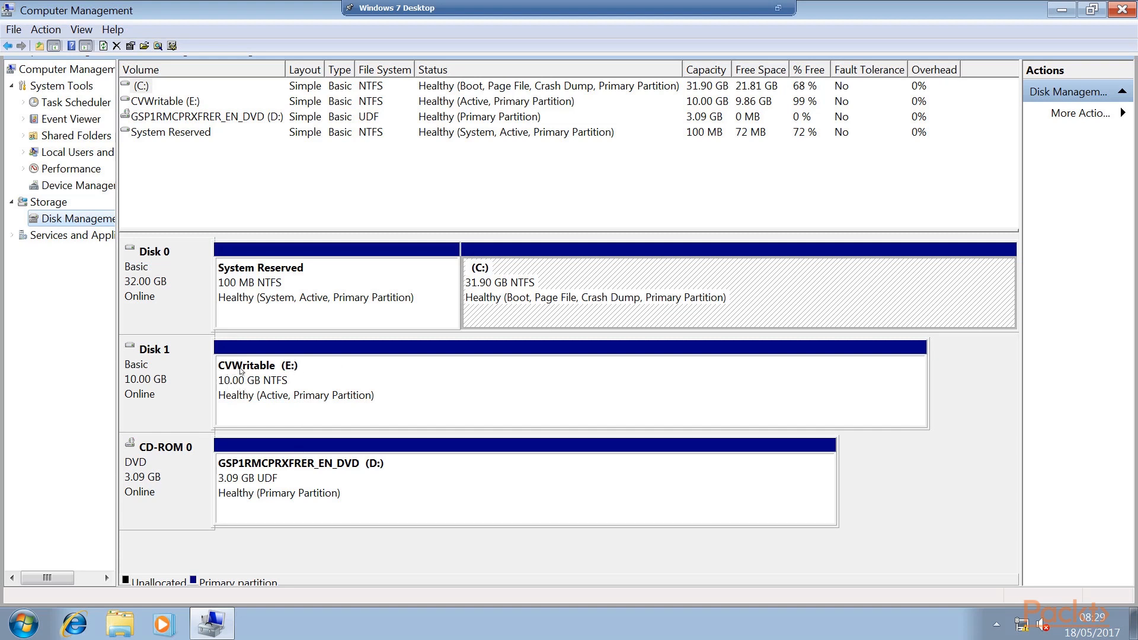
{"action": "mouse_move", "coordinate": [303, 360]}
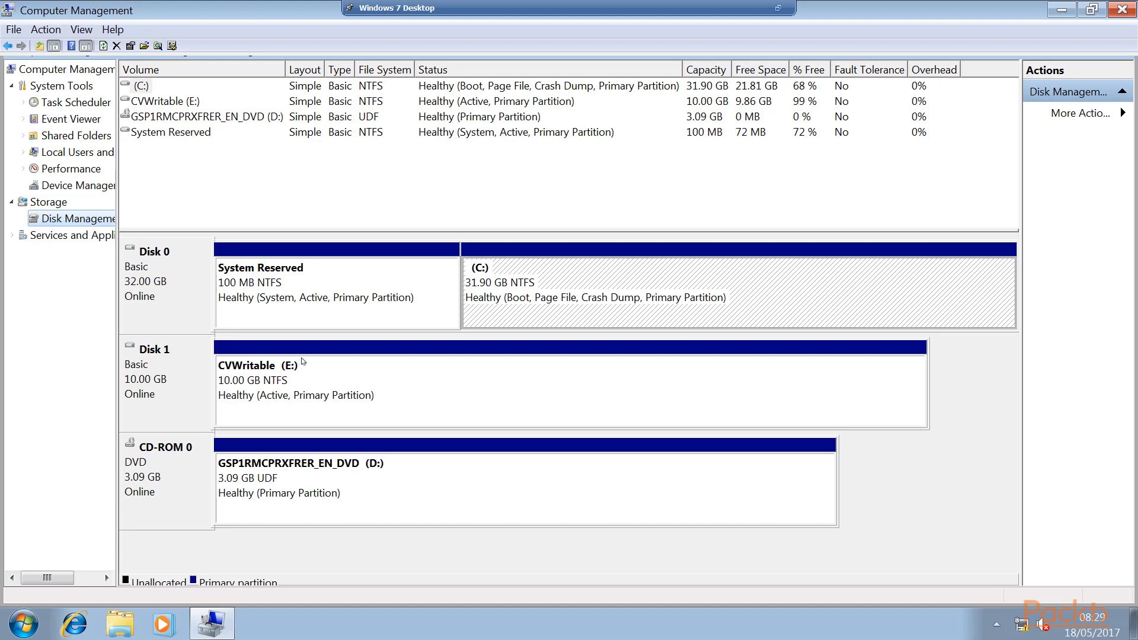
{"action": "mouse_move", "coordinate": [658, 140]}
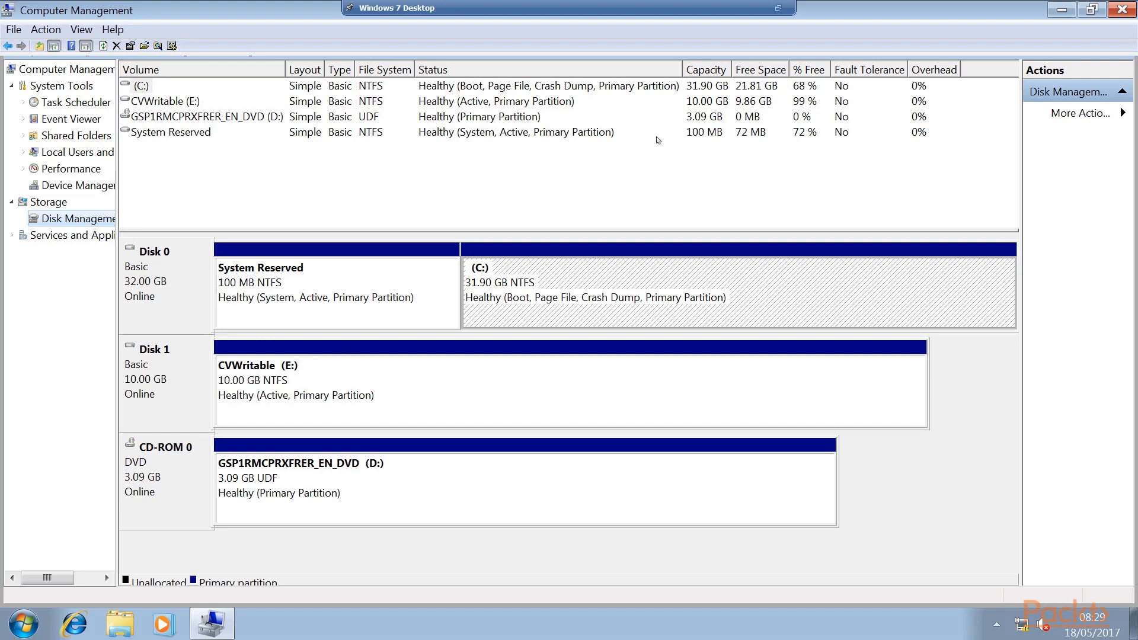
{"action": "mouse_move", "coordinate": [609, 177]}
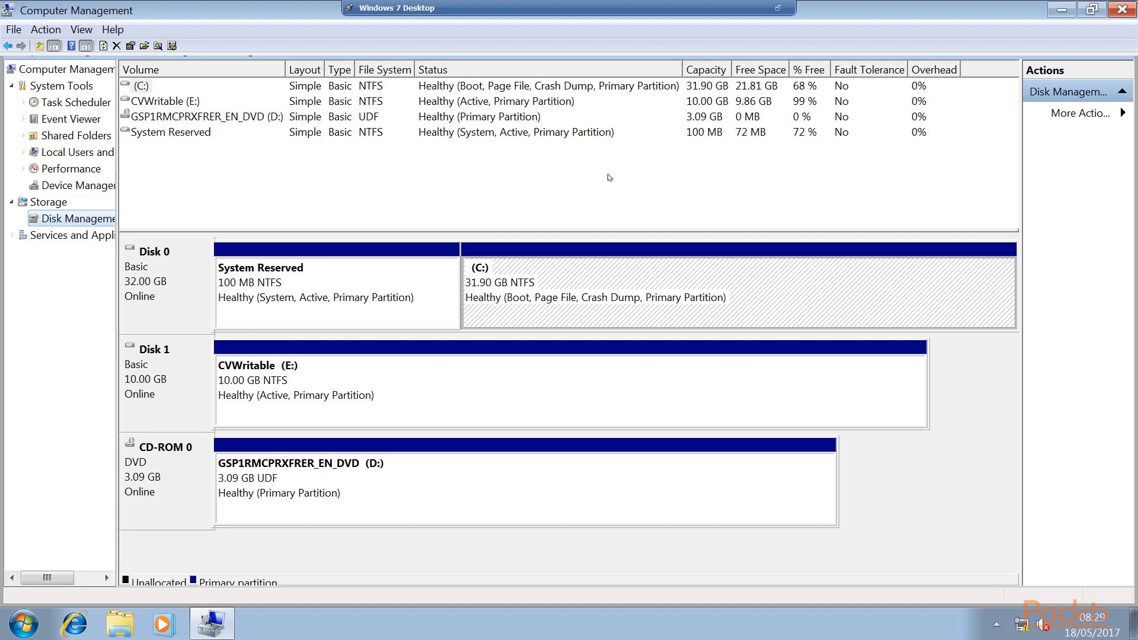
{"action": "mouse_move", "coordinate": [430, 391]}
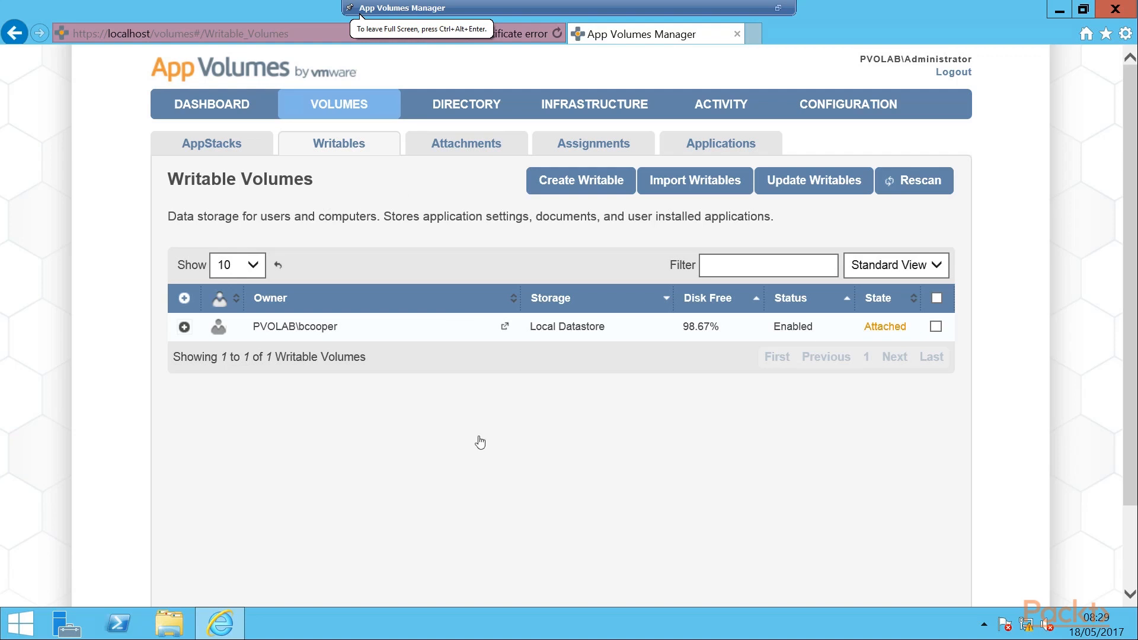
{"action": "mouse_move", "coordinate": [551, 319]}
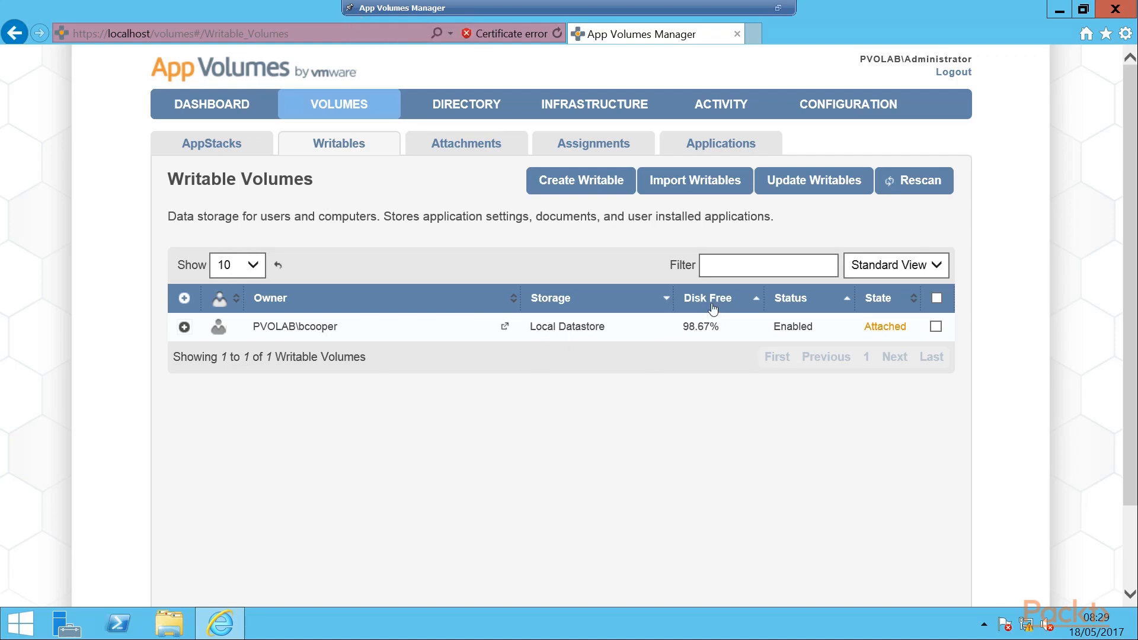
{"action": "mouse_move", "coordinate": [707, 337]}
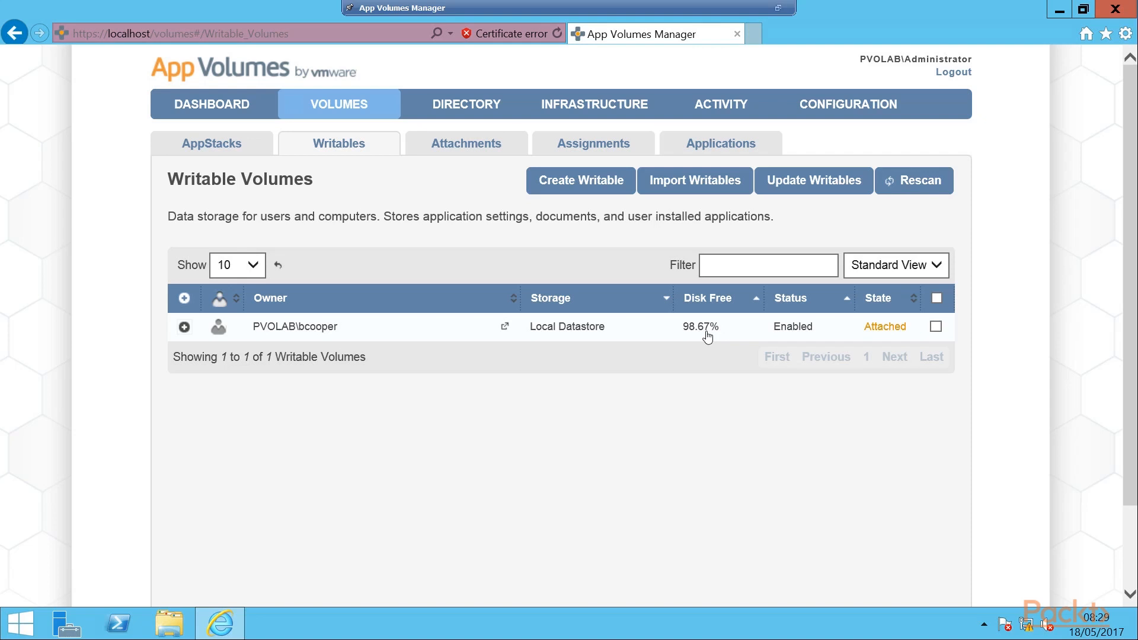
{"action": "mouse_move", "coordinate": [723, 320]}
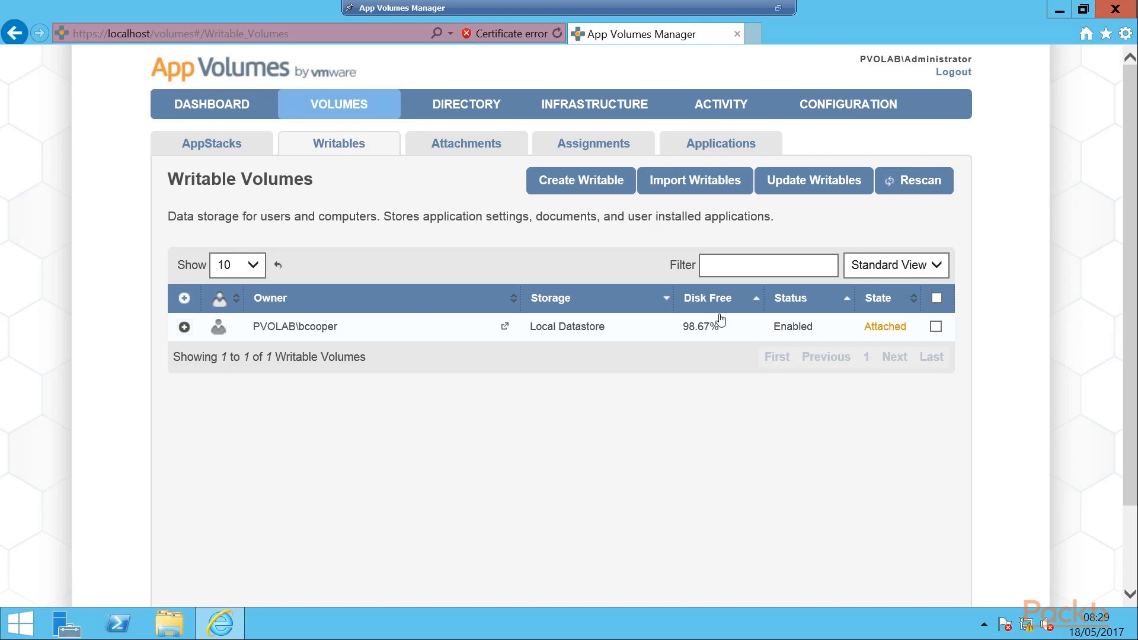
{"action": "mouse_move", "coordinate": [917, 337]}
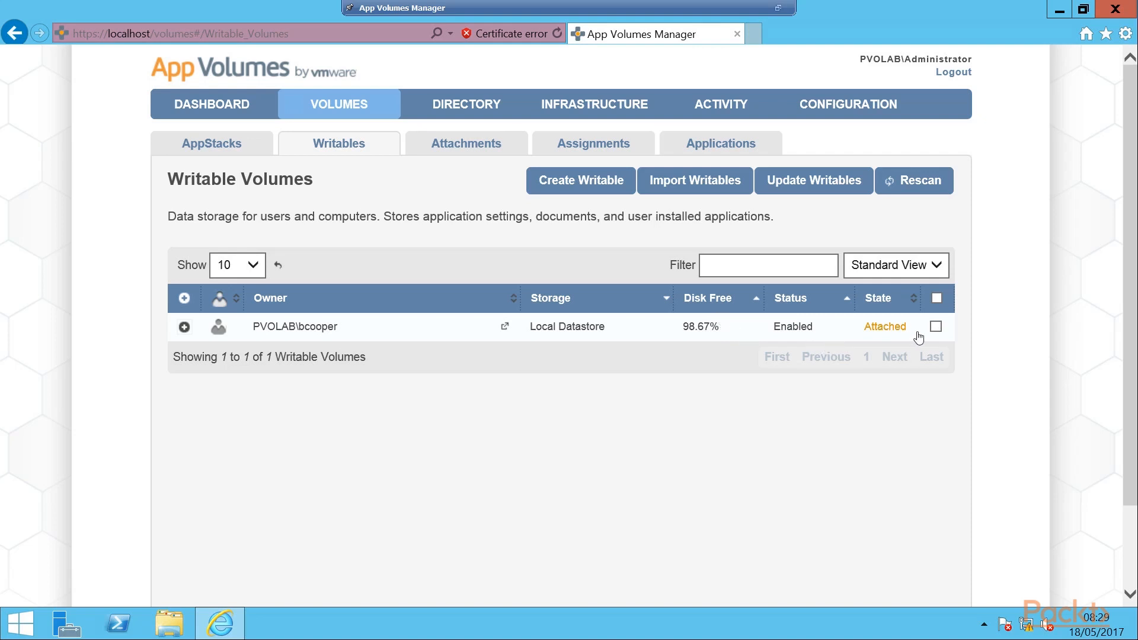